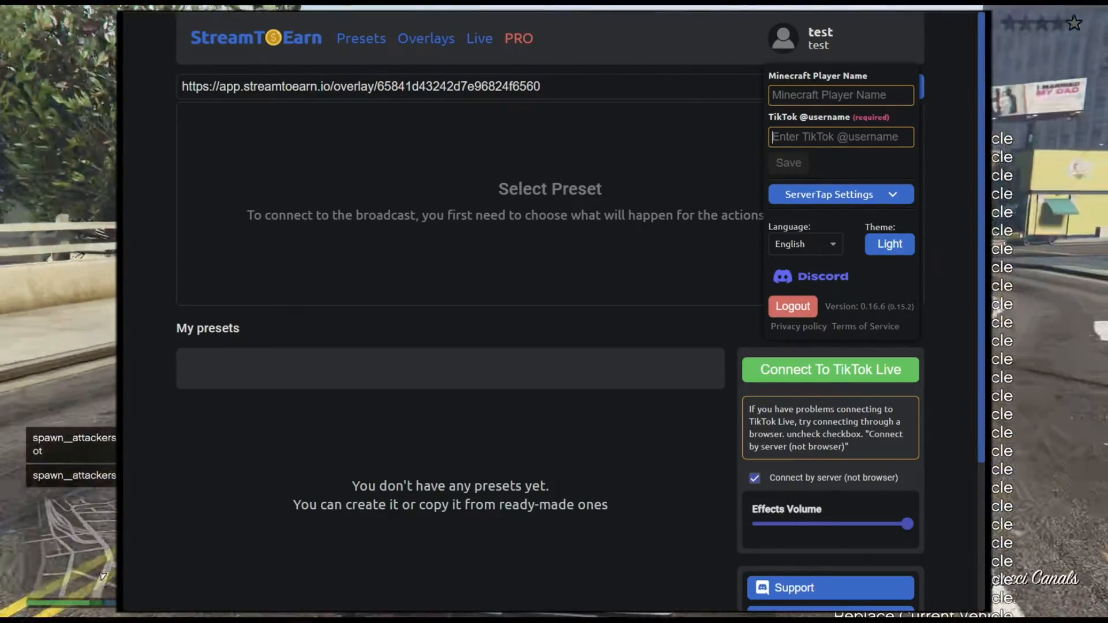
# Save 'omodoxgames' as the TikTok username on the StreamToEarn account
pyautogui.write('omodoxgames')
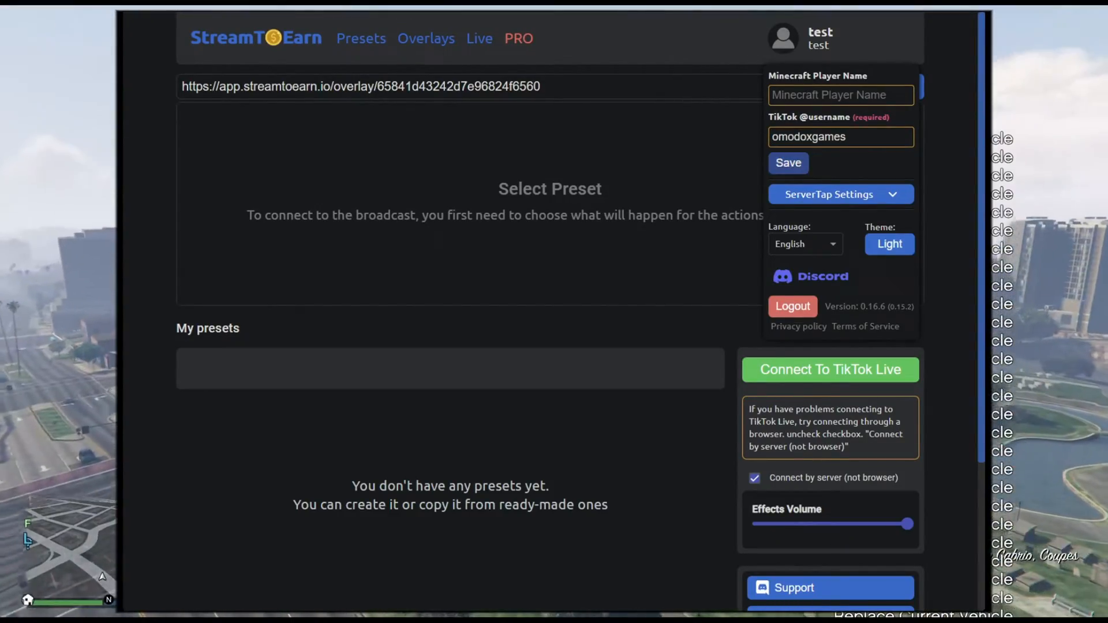
pyautogui.click(788, 163)
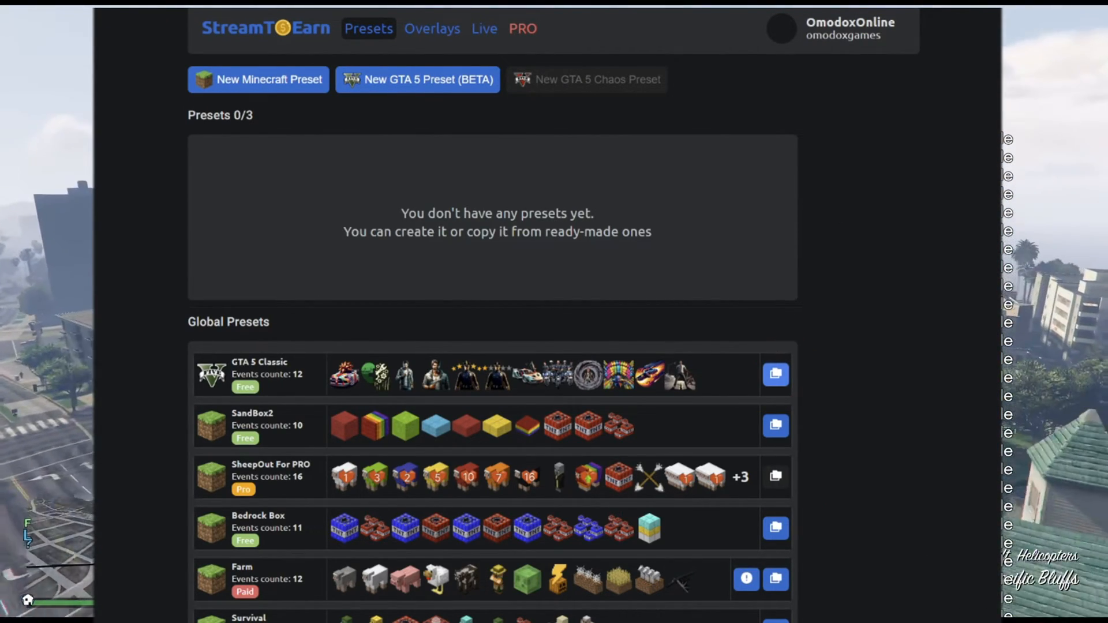
# Copy the GTA 5 Classic global preset into my presets and start the mod install
pyautogui.click(775, 374)
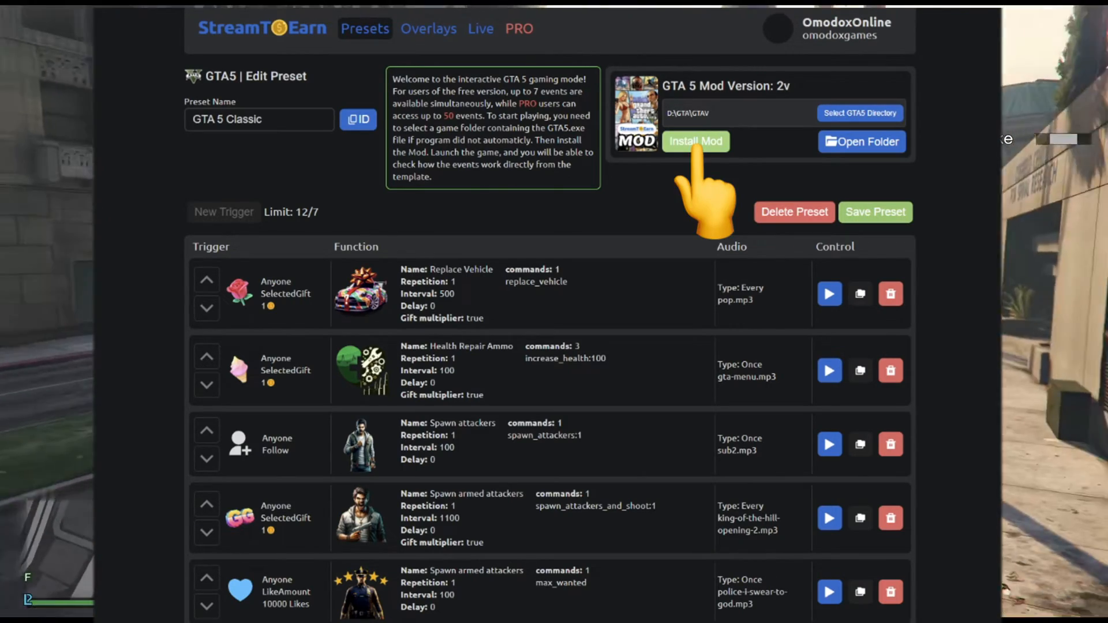
pyautogui.click(695, 141)
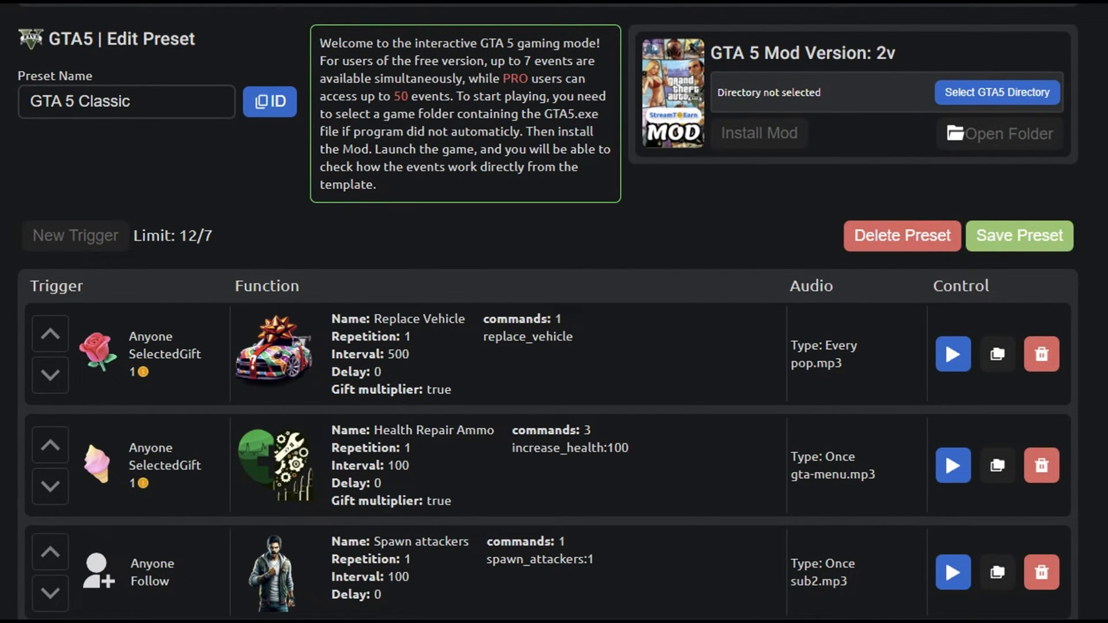
# Select the GTA V game folder, attempt the mod install, dismiss the permission error and return to Live
pyautogui.click(996, 92)
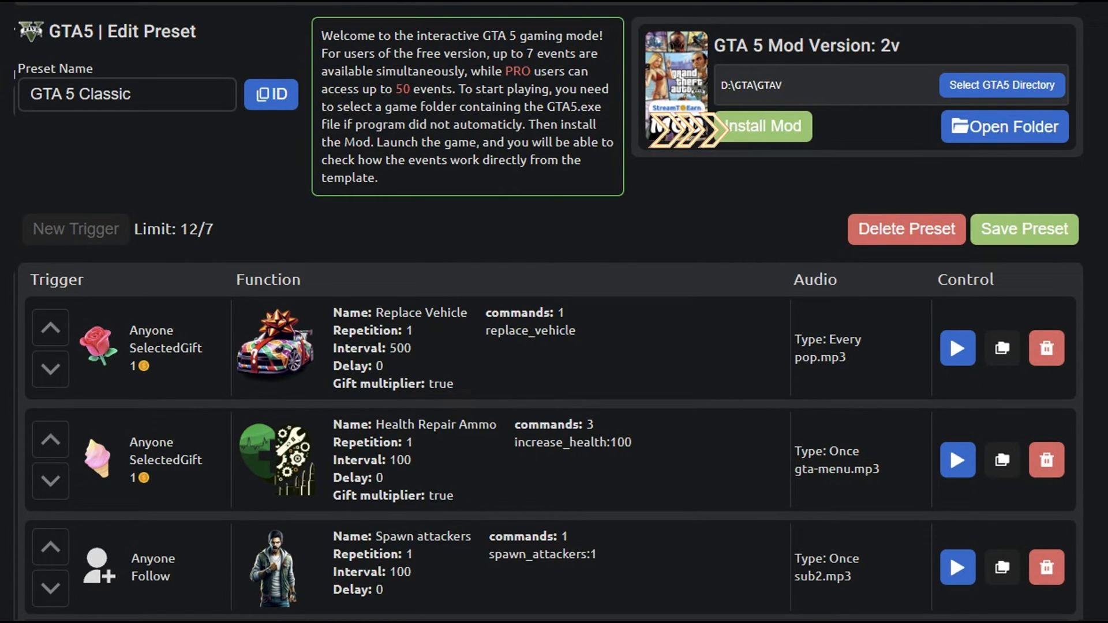
pyautogui.click(730, 126)
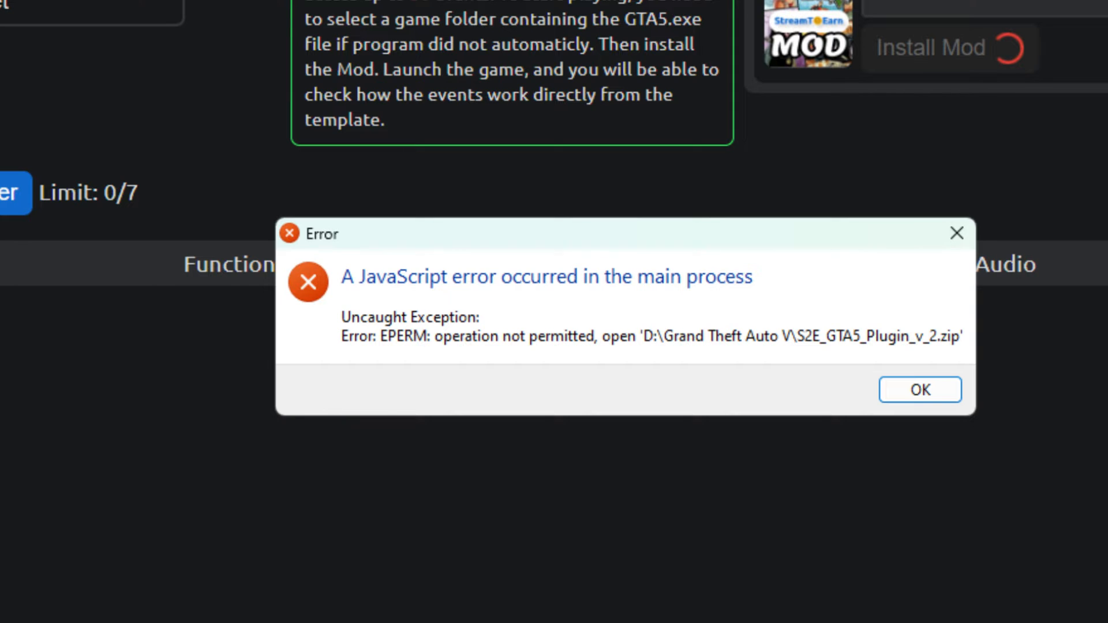
pyautogui.click(920, 388)
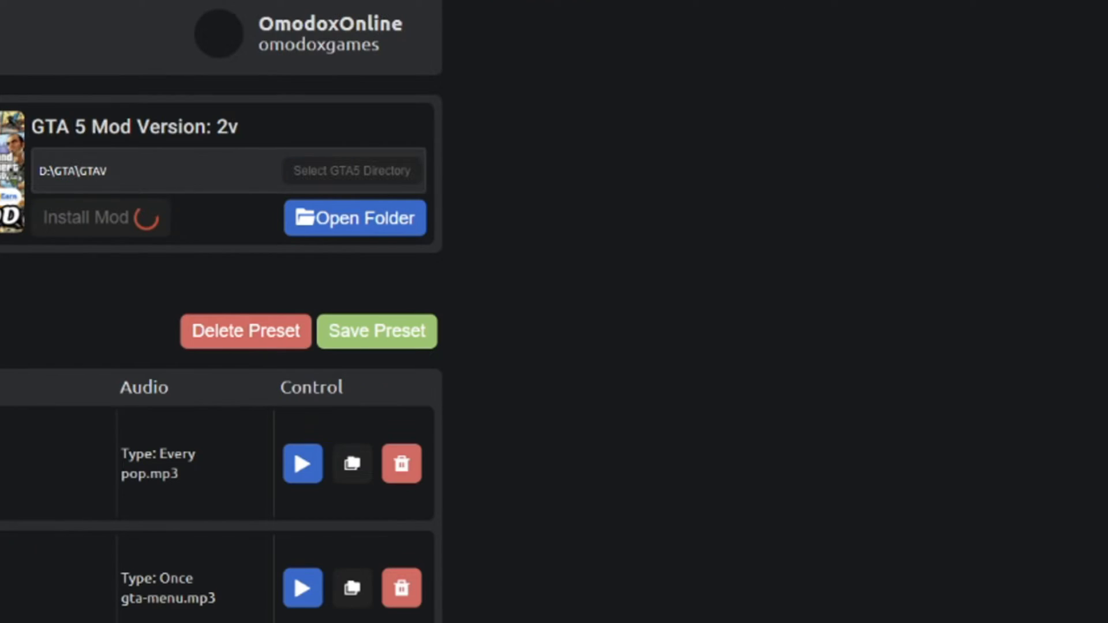
pyautogui.click(84, 217)
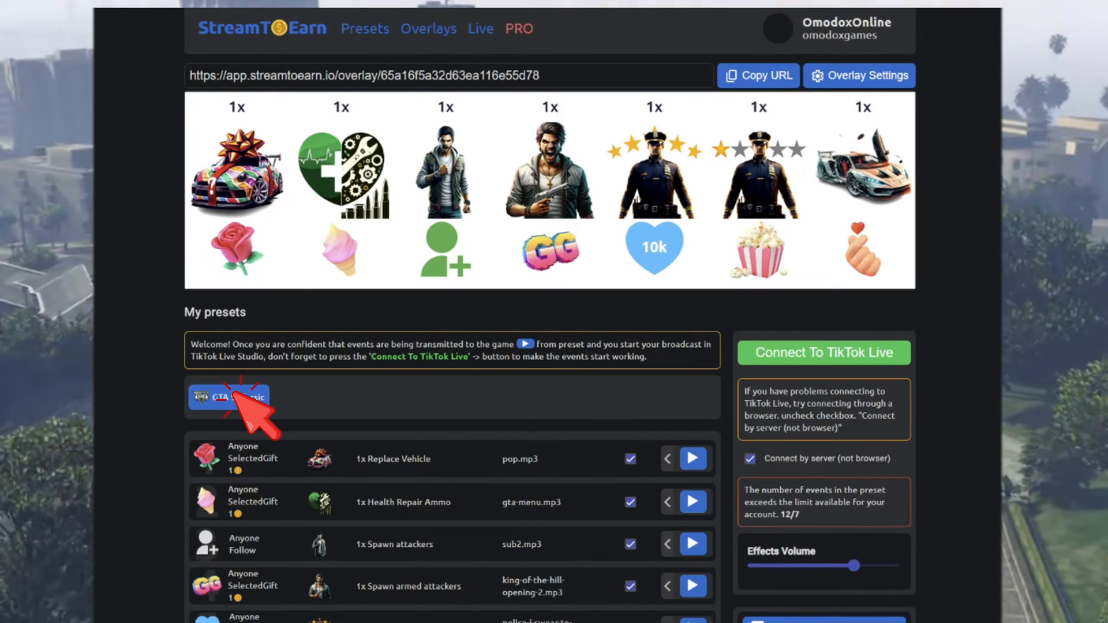
# Reorder the GTA 5 Classic triggers and scroll down to the Replace Vehicle function settings
pyautogui.click(229, 397)
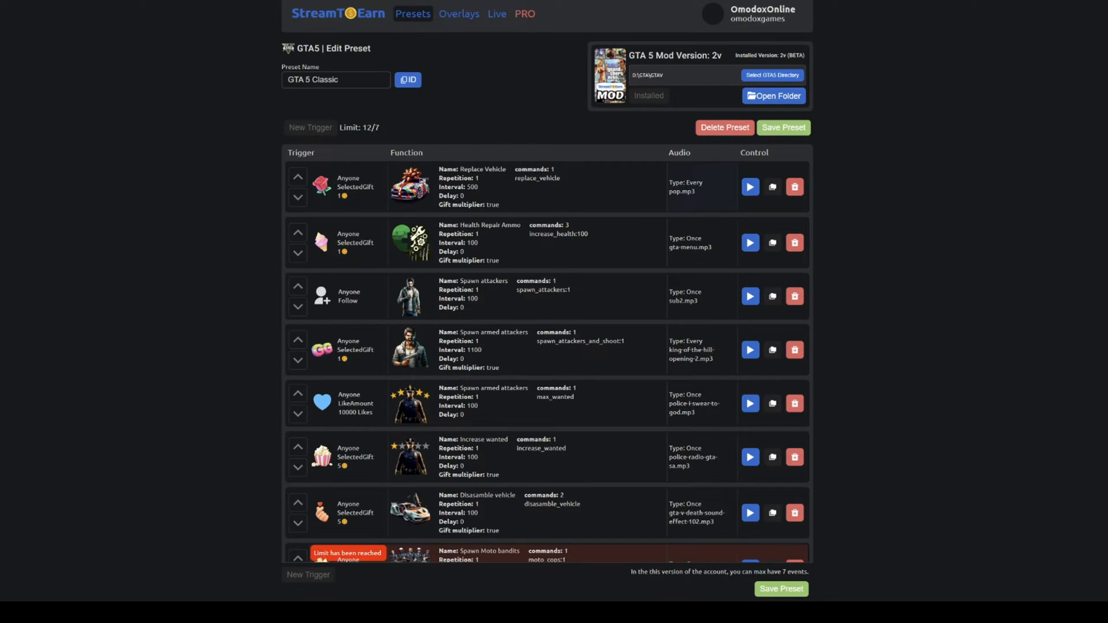
pyautogui.scroll(-3)
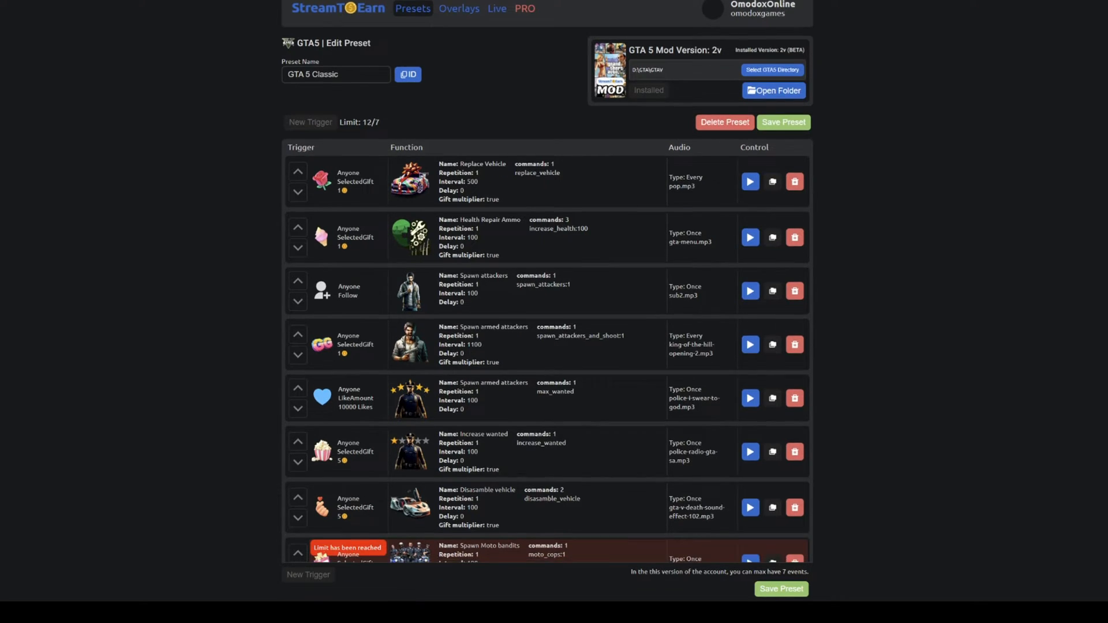
pyautogui.scroll(-3)
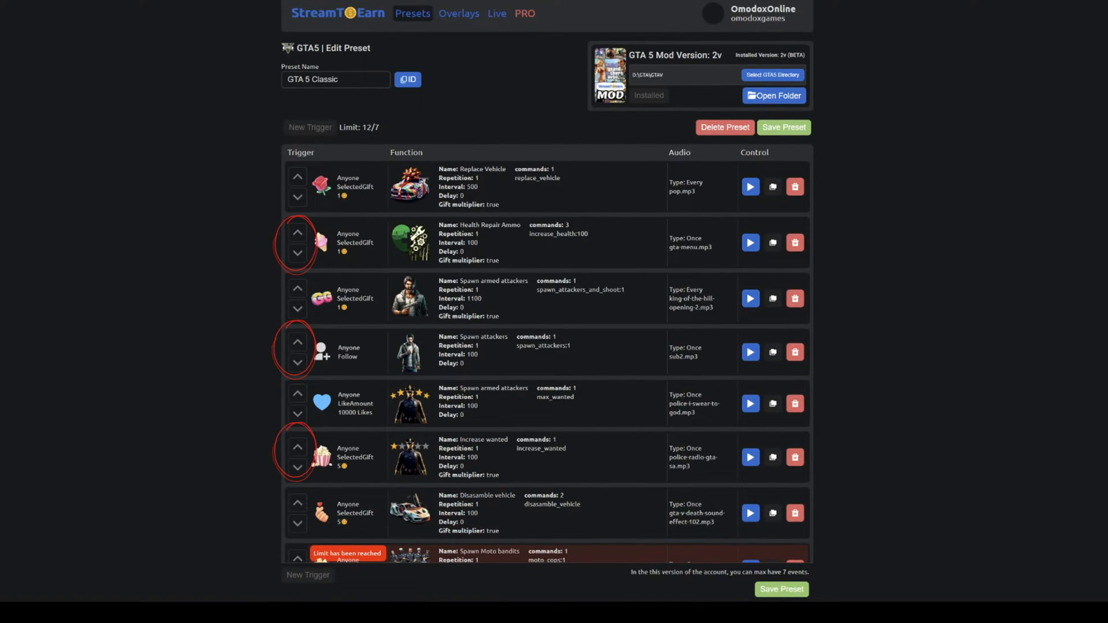
pyautogui.scroll(-3)
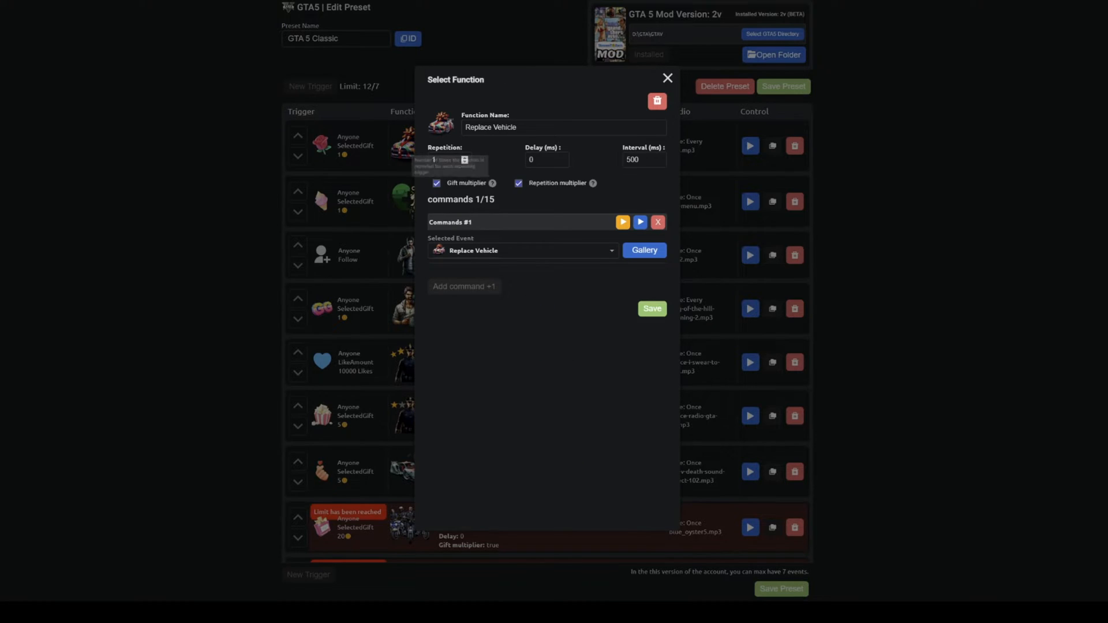
# Browse the full gallery of GTA 5 commands from the Selected Event list, then close it
pyautogui.click(522, 250)
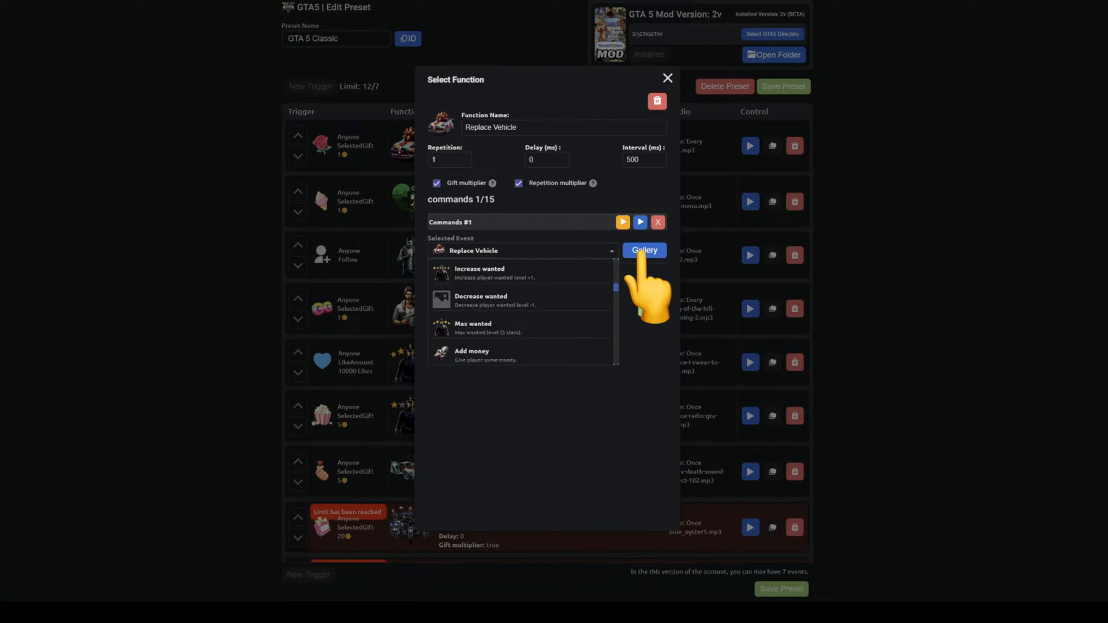
pyautogui.click(643, 251)
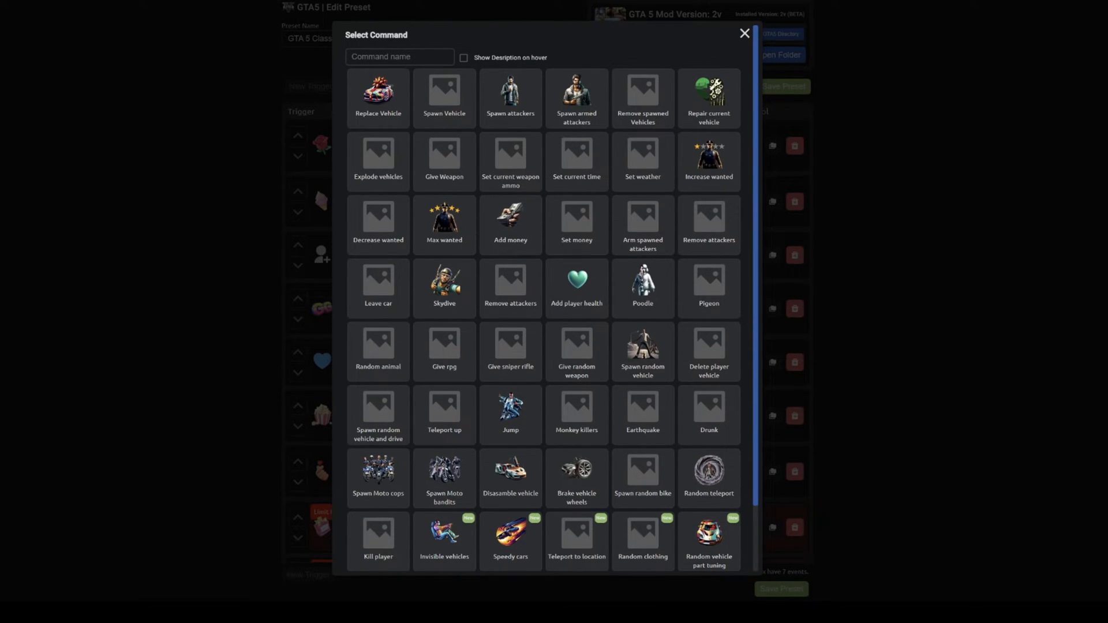
pyautogui.click(378, 96)
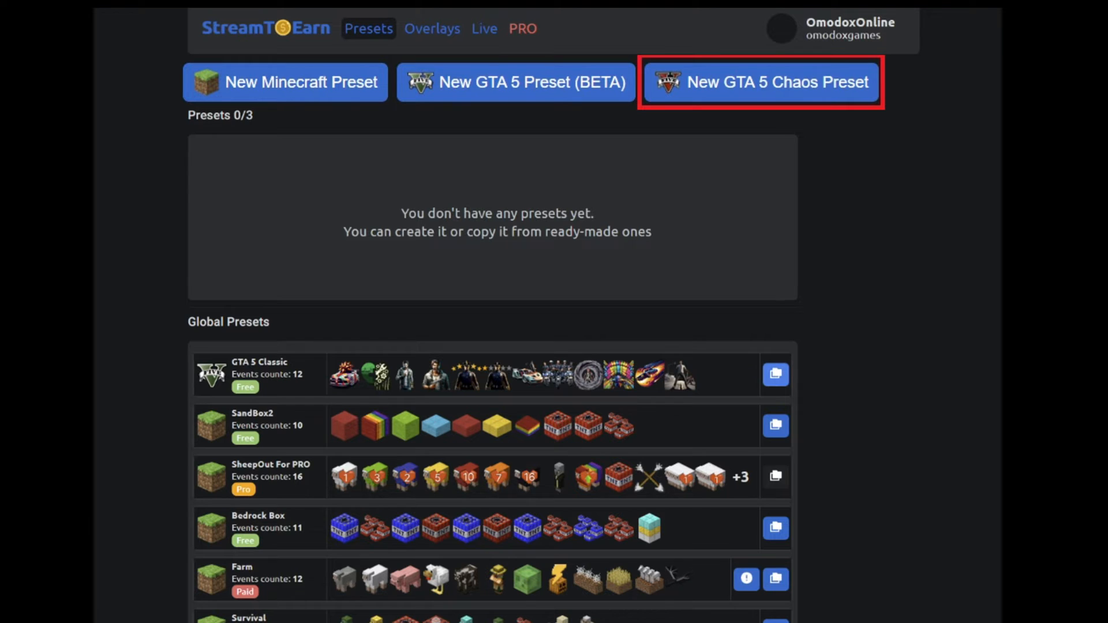
# Create a new GTA 5 Chaos preset and scroll through its chaos effects gallery
pyautogui.click(760, 82)
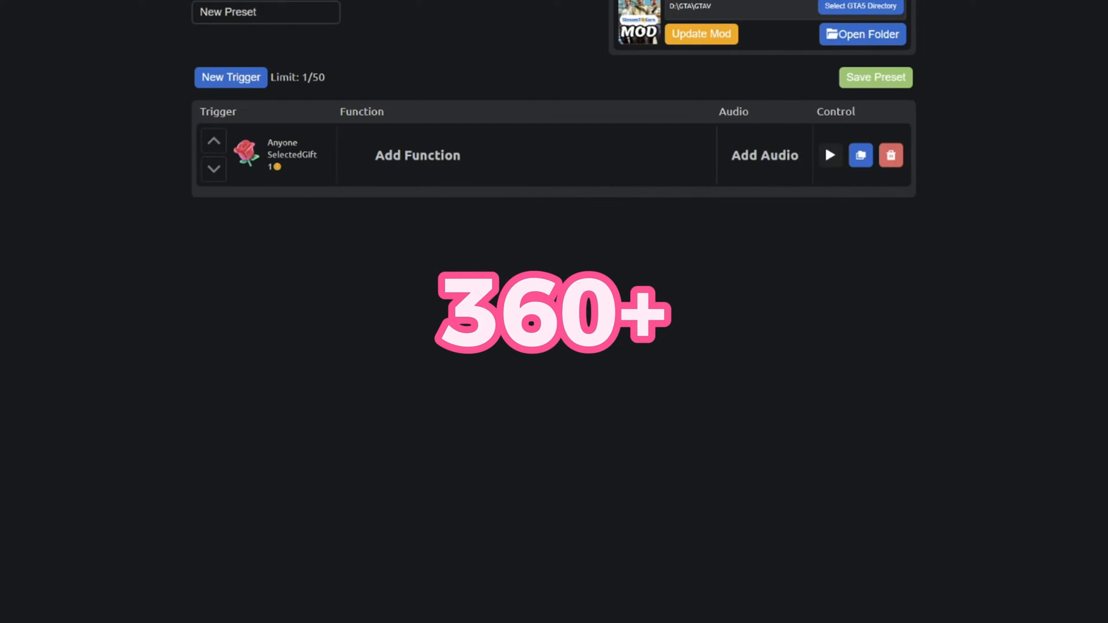
pyautogui.click(417, 155)
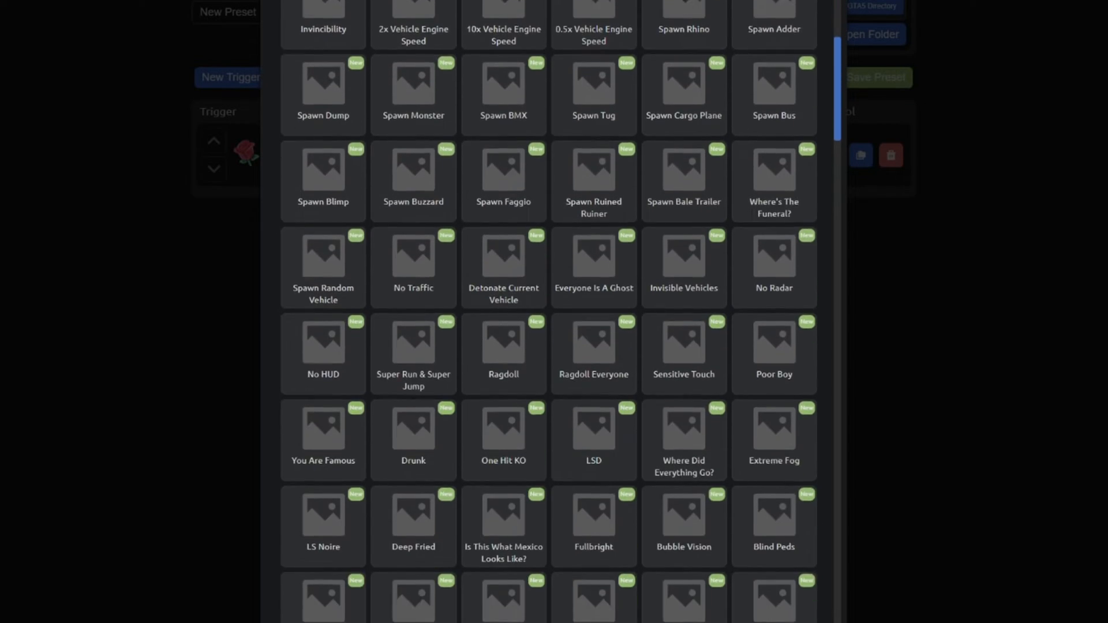
pyautogui.scroll(-3)
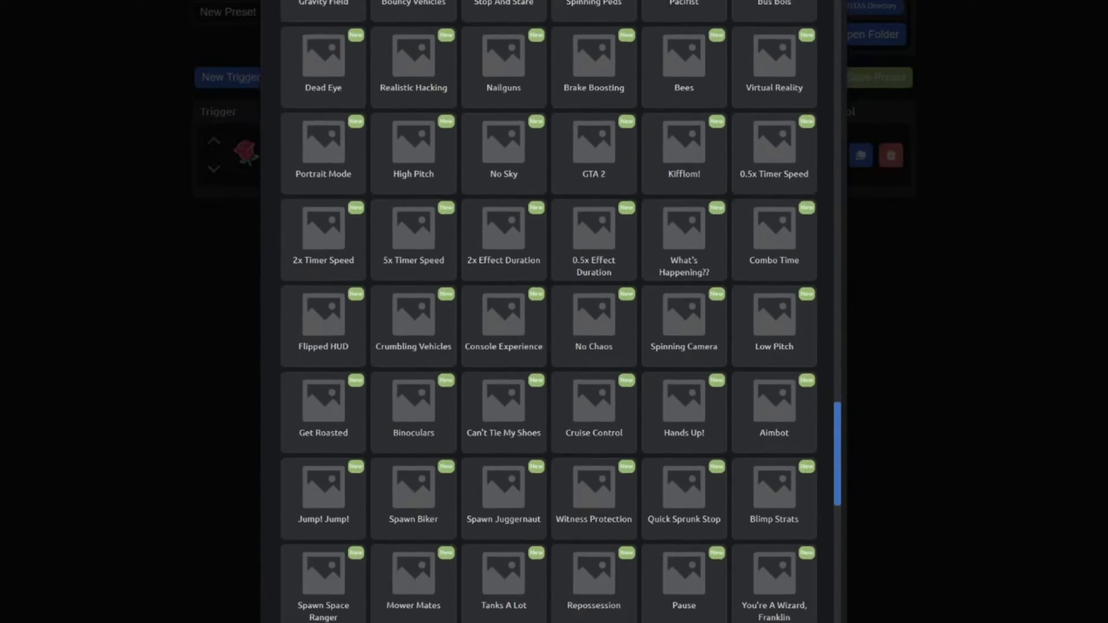
pyautogui.scroll(-3)
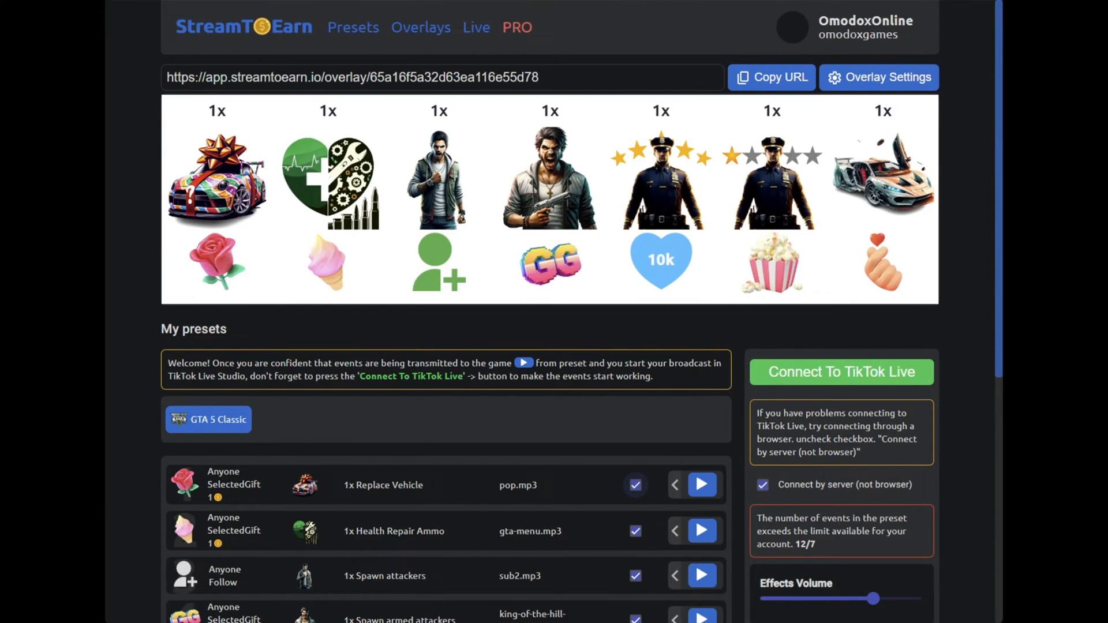
# Review the overlay's Template settings with dark theme and rainbow border
pyautogui.click(209, 419)
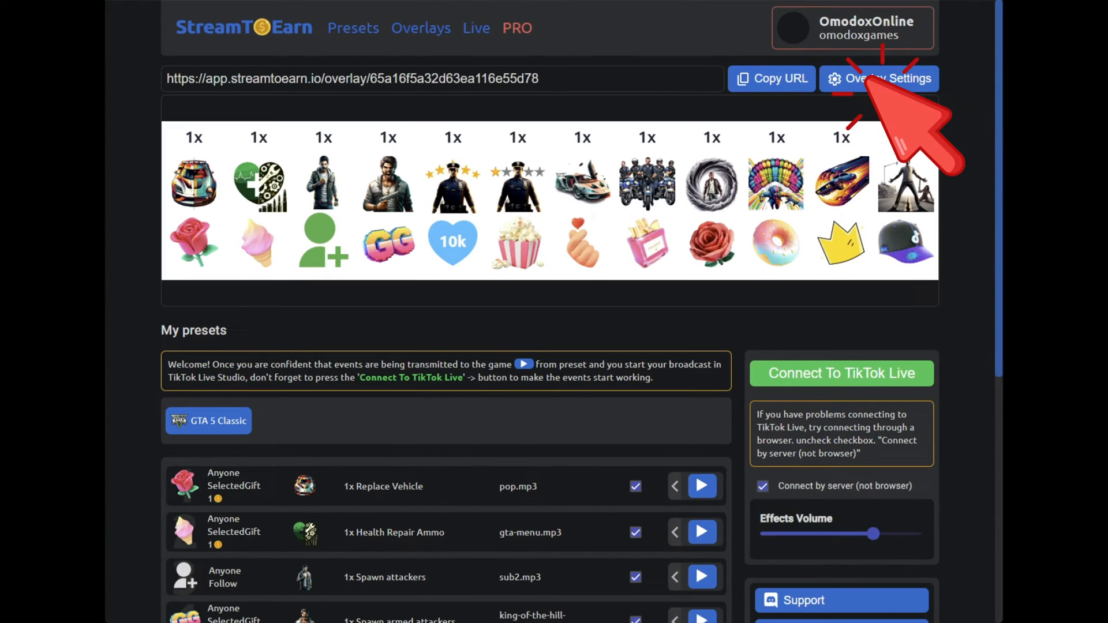
pyautogui.click(879, 78)
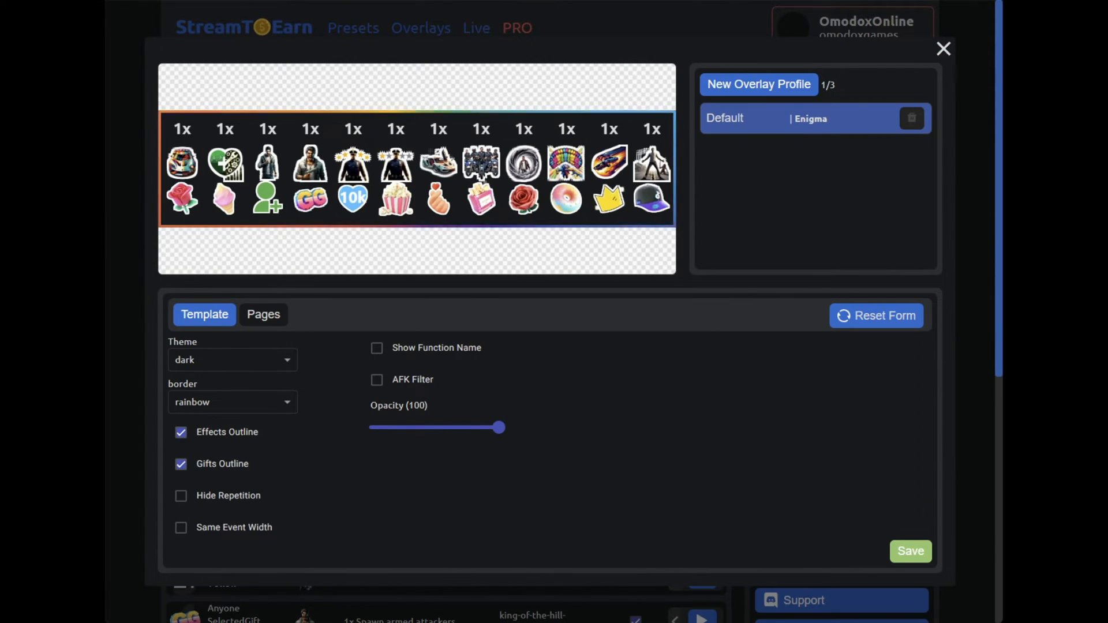
pyautogui.click(758, 84)
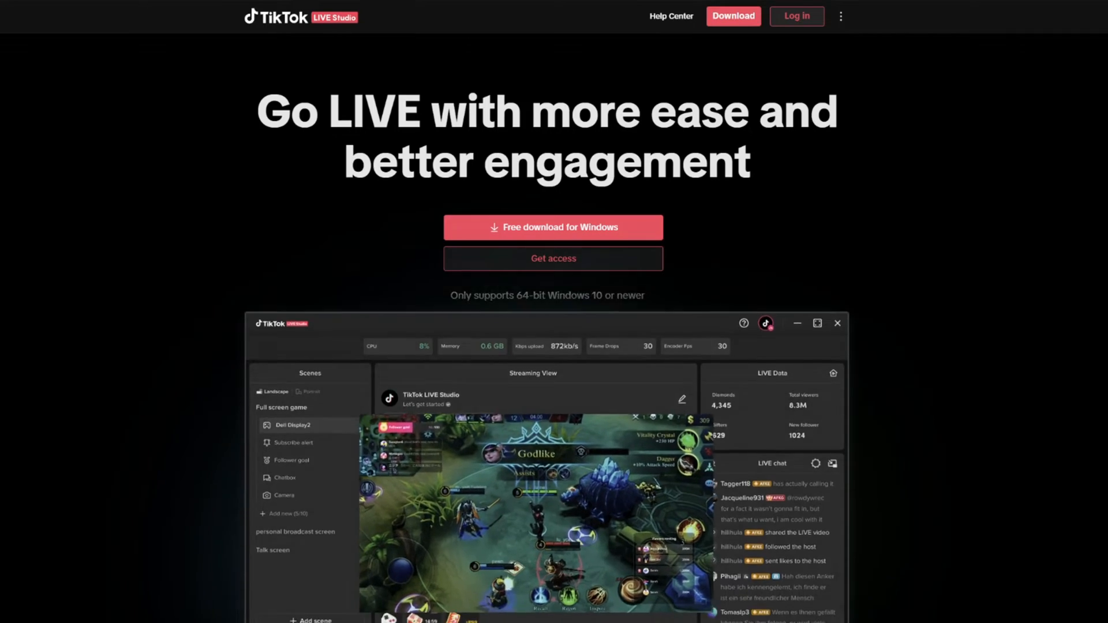
# Scroll the TikTok LIVE Studio landing page down to the FAQs and Windows download section
pyautogui.scroll(-3)
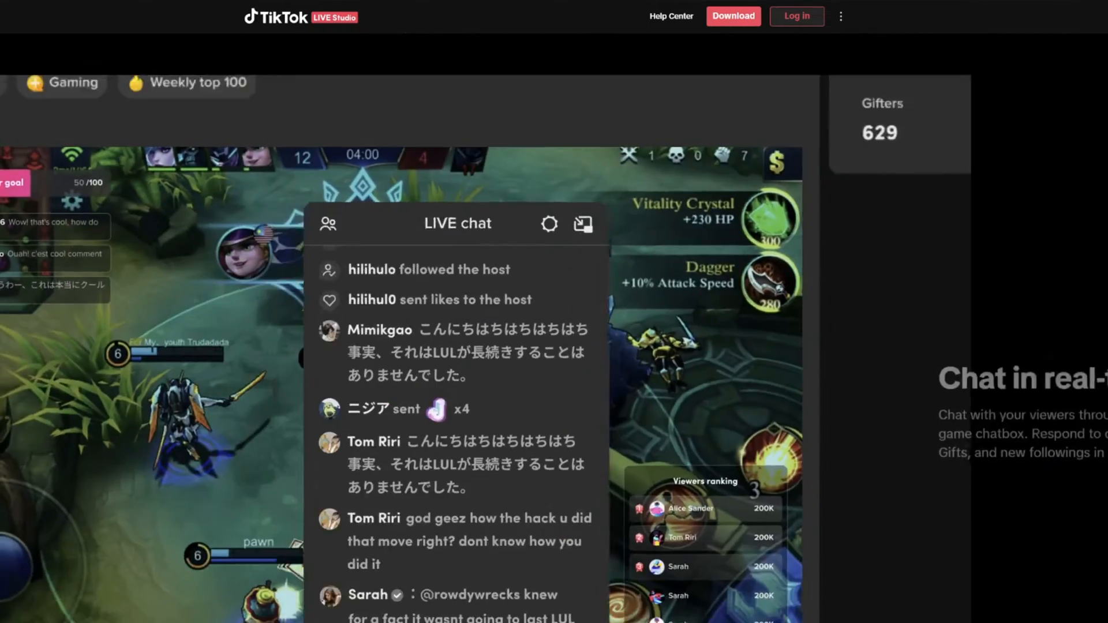
pyautogui.scroll(-3)
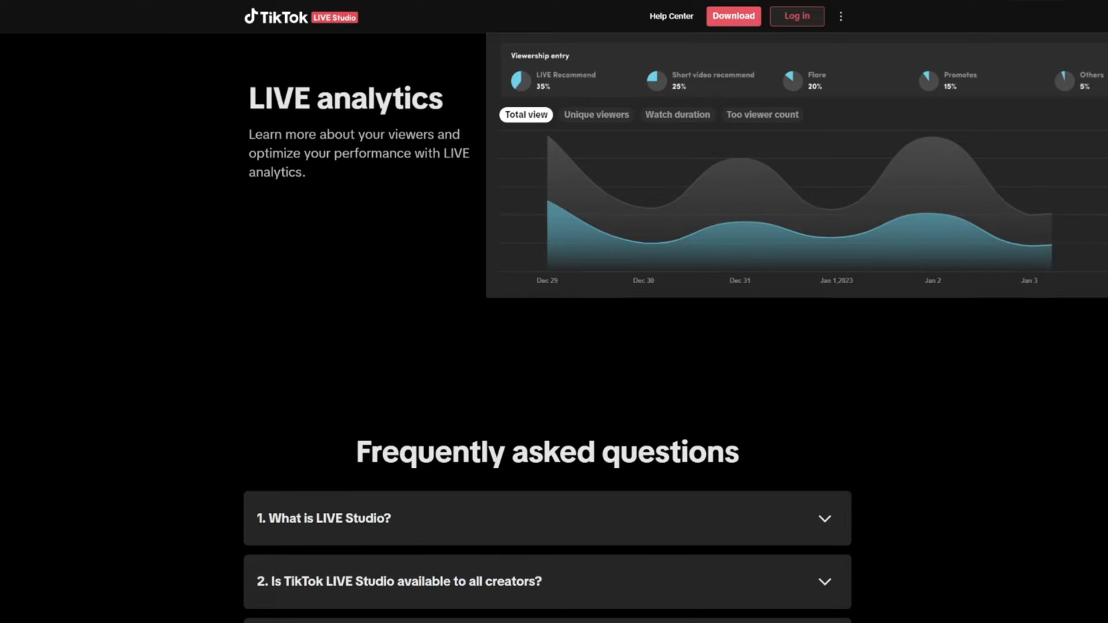
pyautogui.scroll(-3)
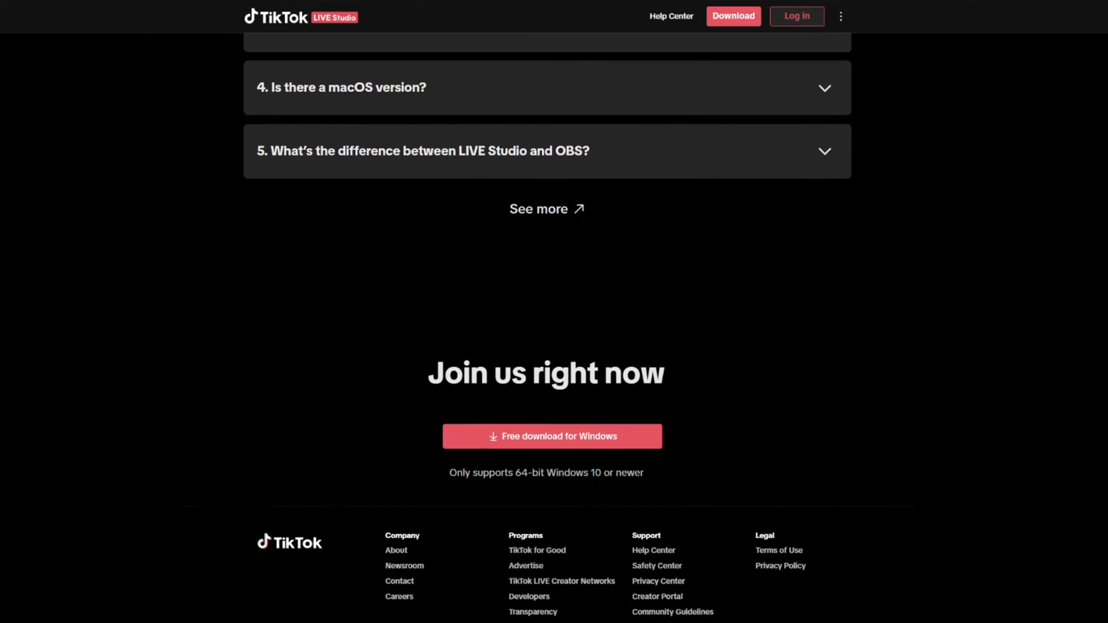
pyautogui.scroll(-3)
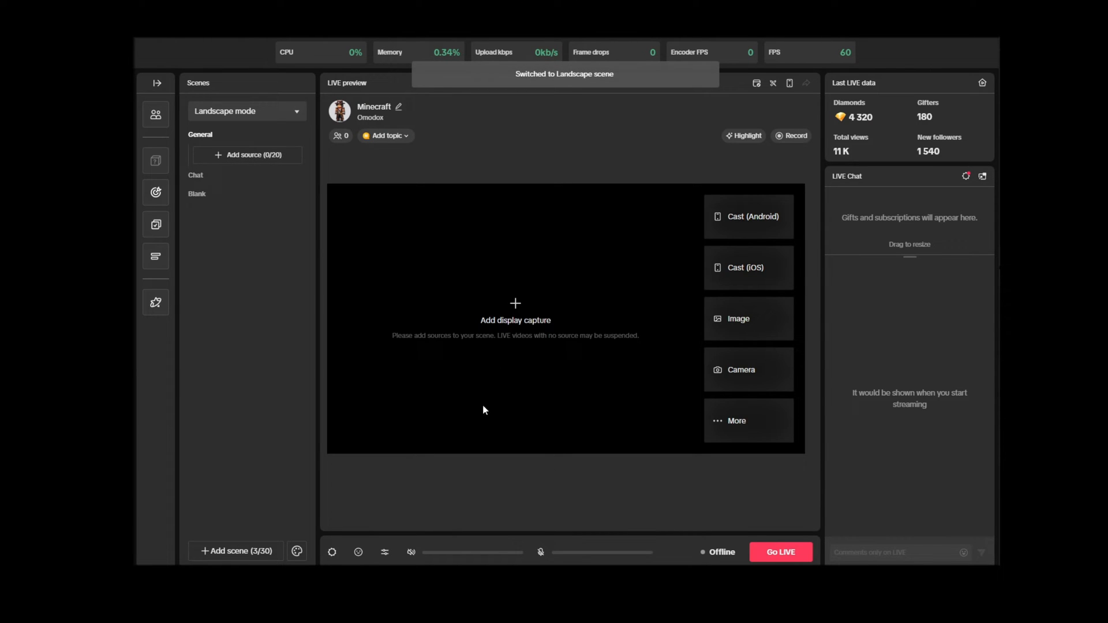
# Switch to the Portrait mode scene and add a GTA5.exe game capture source
pyautogui.click(245, 111)
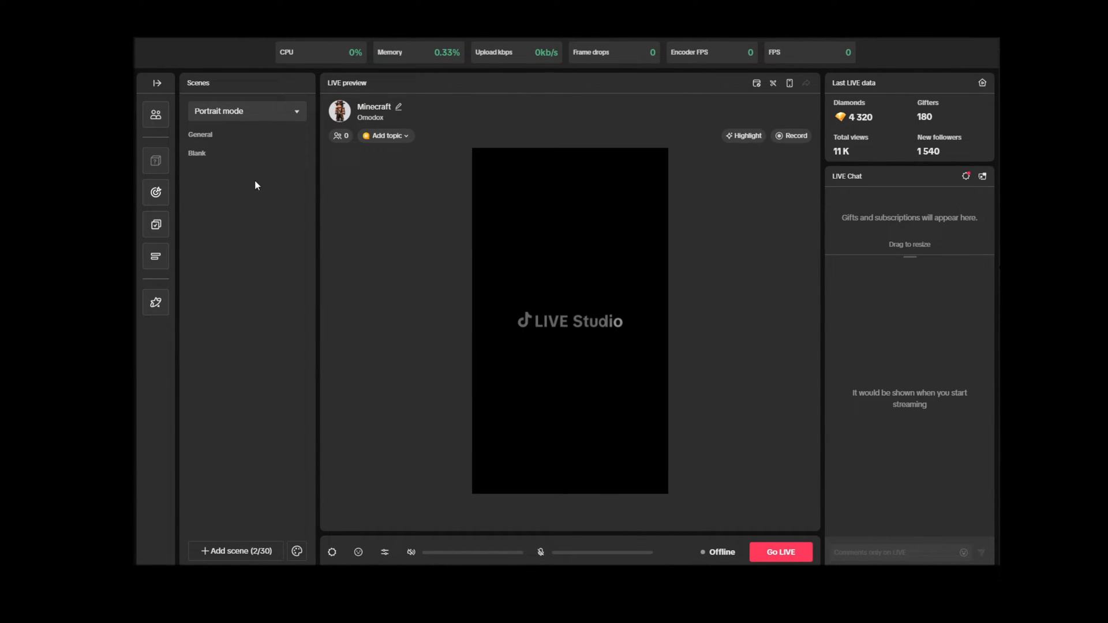
pyautogui.click(246, 155)
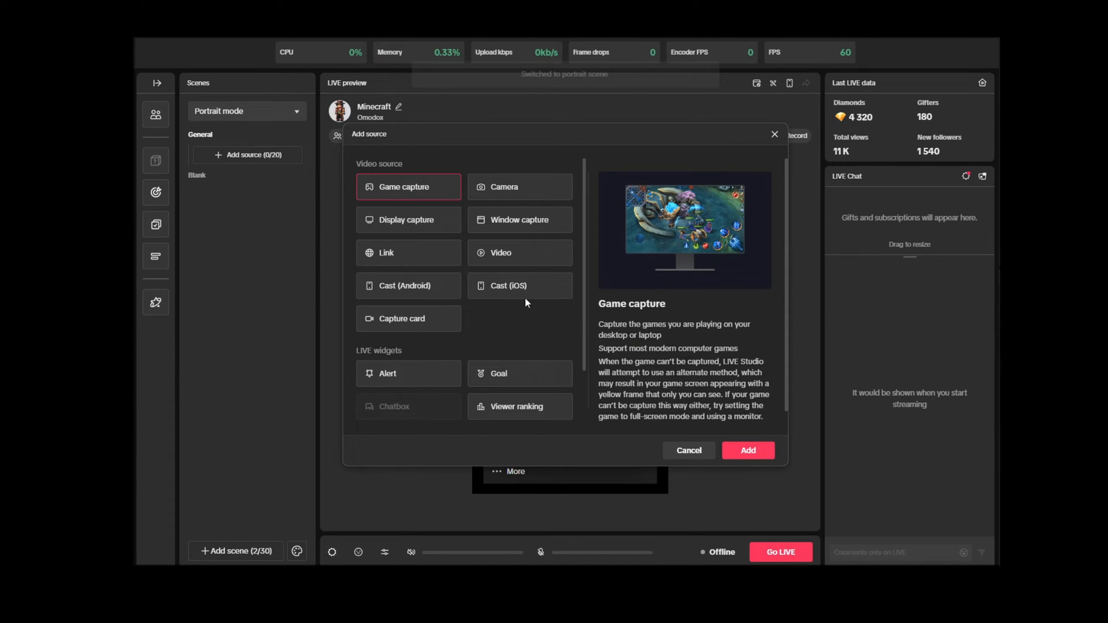
pyautogui.click(746, 450)
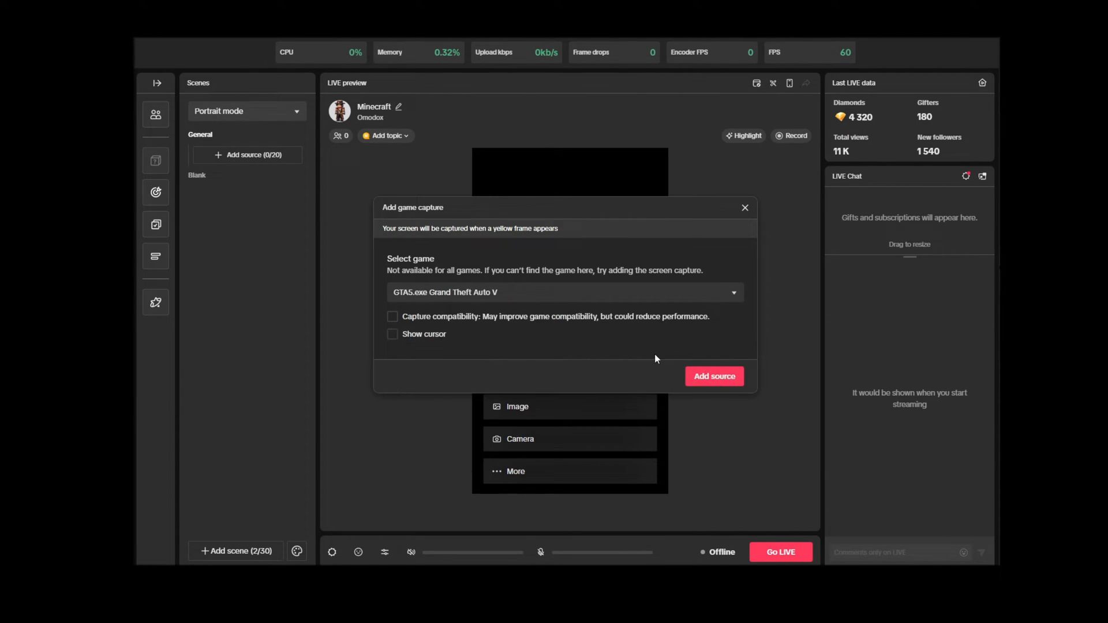
pyautogui.click(713, 376)
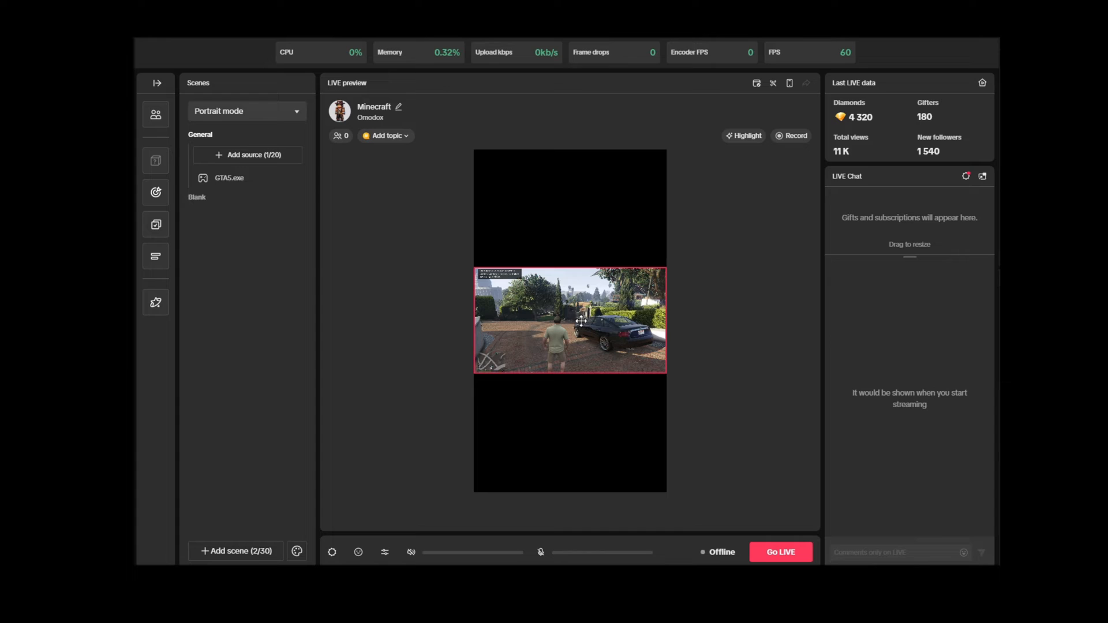
pyautogui.click(229, 178)
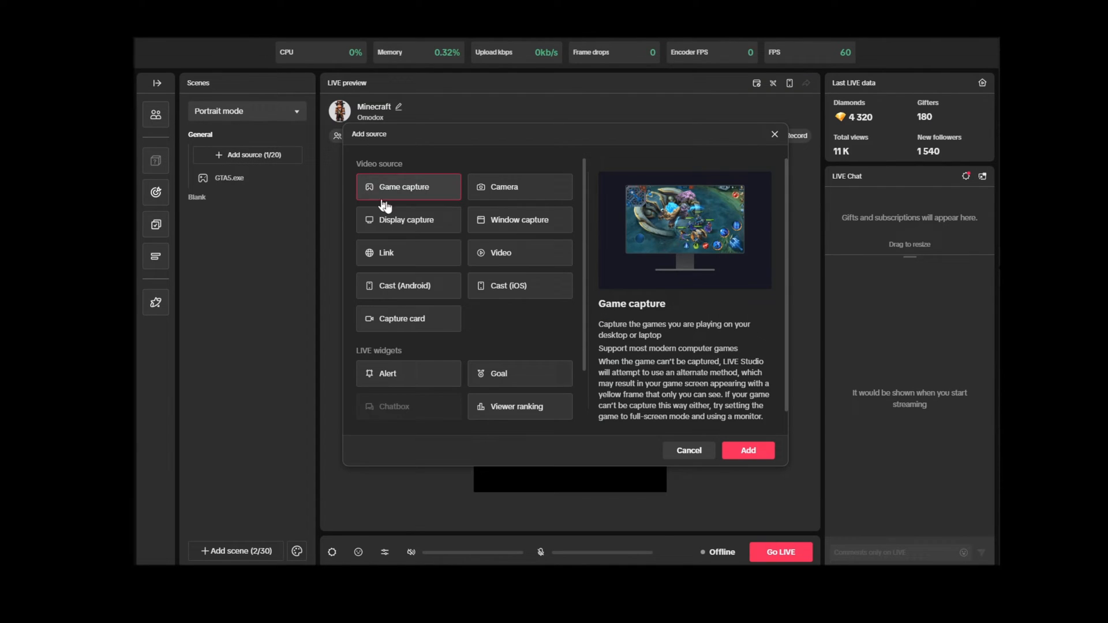
# Add the StreamToEarn gift overlay as a Link source and place it at the frame top above the GTA capture
pyautogui.click(386, 253)
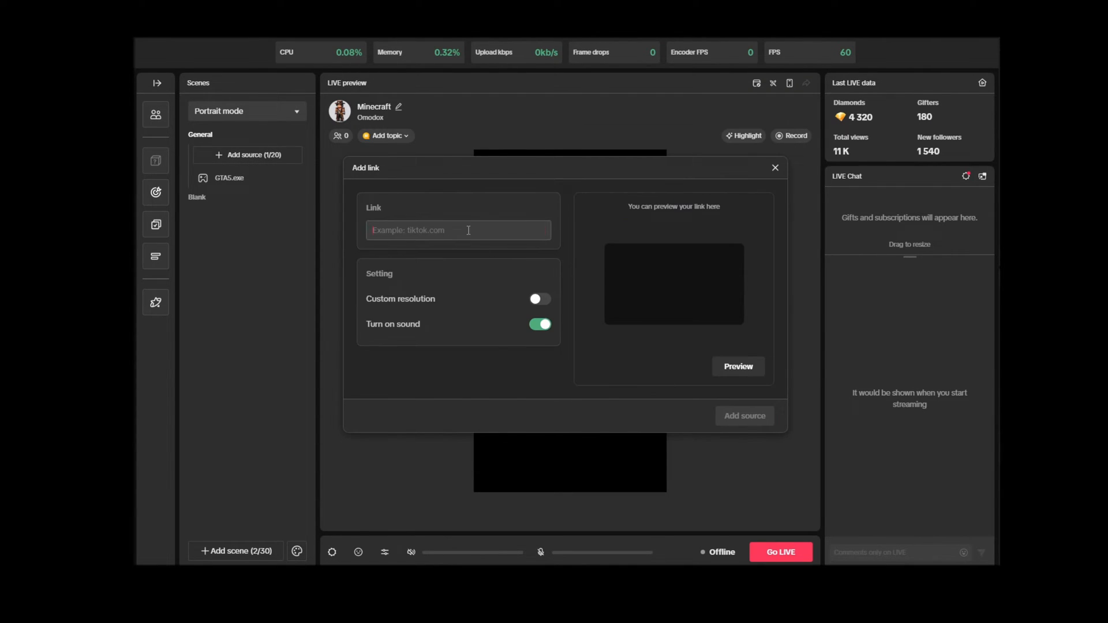
pyautogui.click(743, 416)
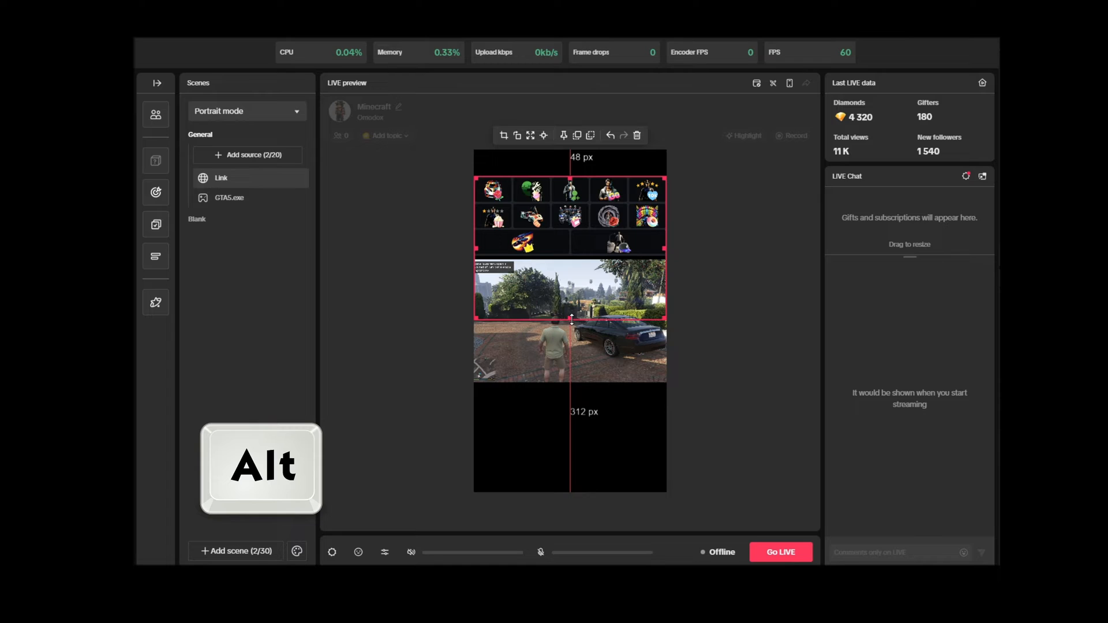
pyautogui.moveTo(570, 320); pyautogui.dragTo(570, 254)
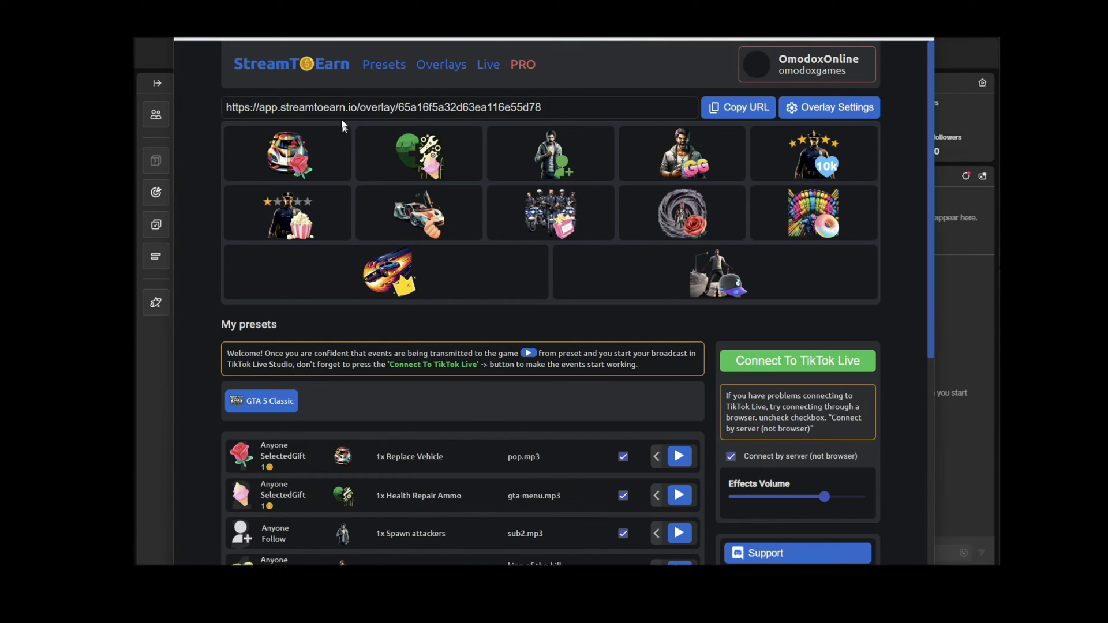
pyautogui.click(441, 65)
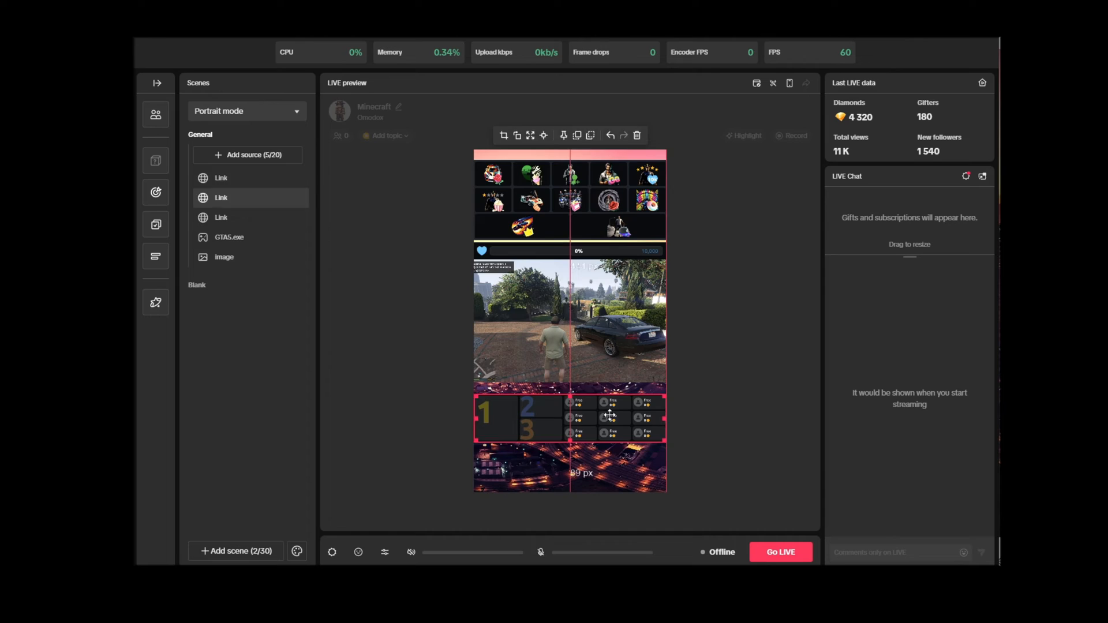
pyautogui.click(384, 555)
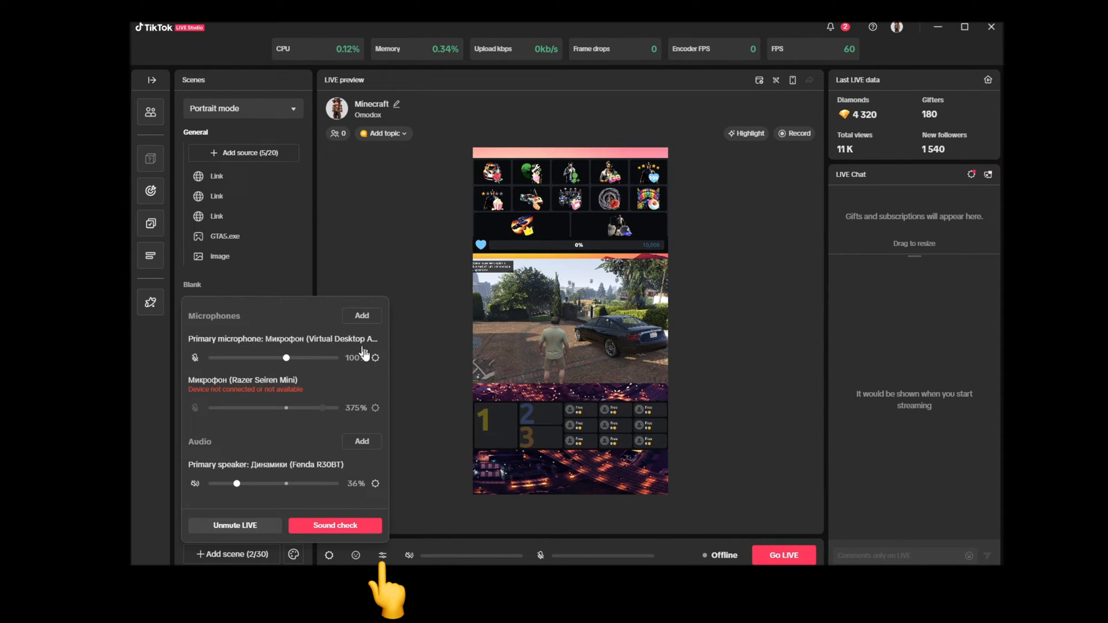
# Review the Razer Seiren Mini microphone's Edit settings and close the audio panel
pyautogui.click(375, 407)
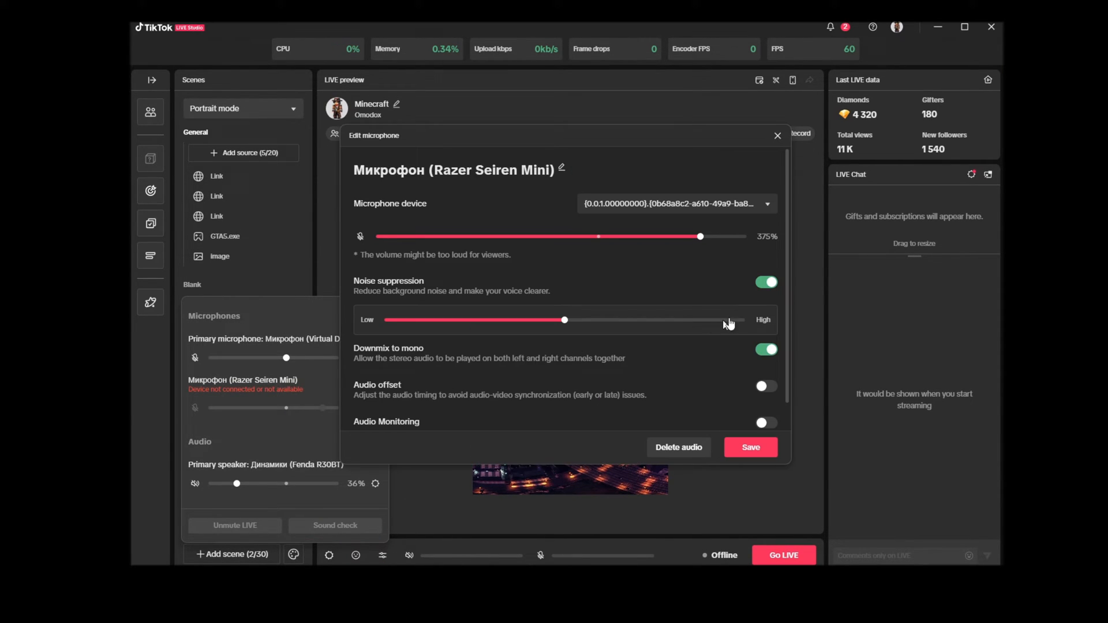
pyautogui.moveTo(720, 243)
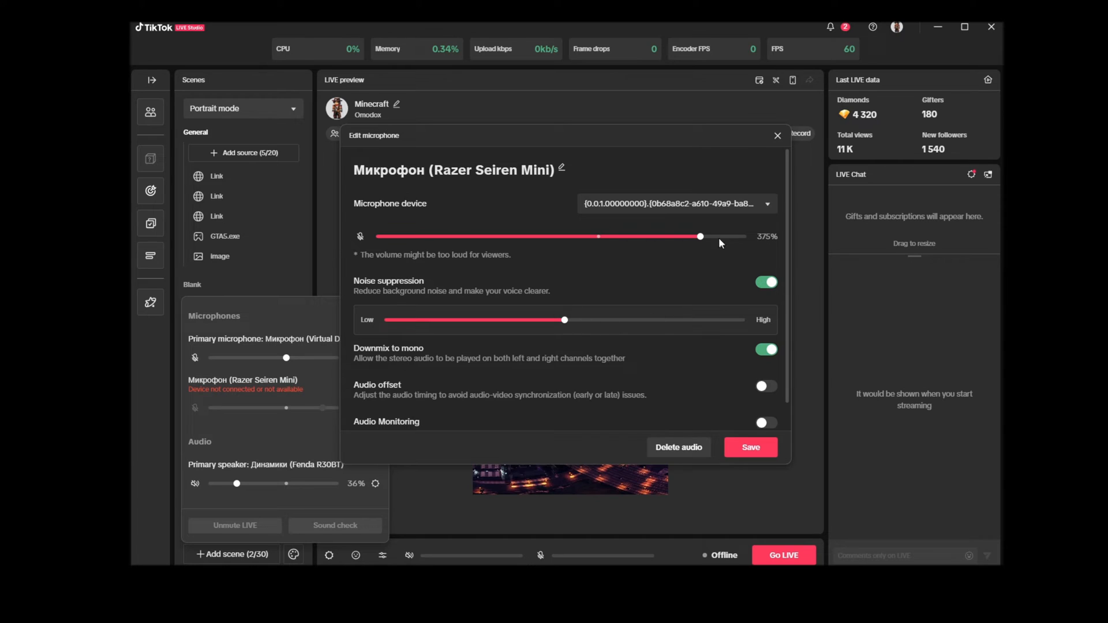
pyautogui.click(777, 135)
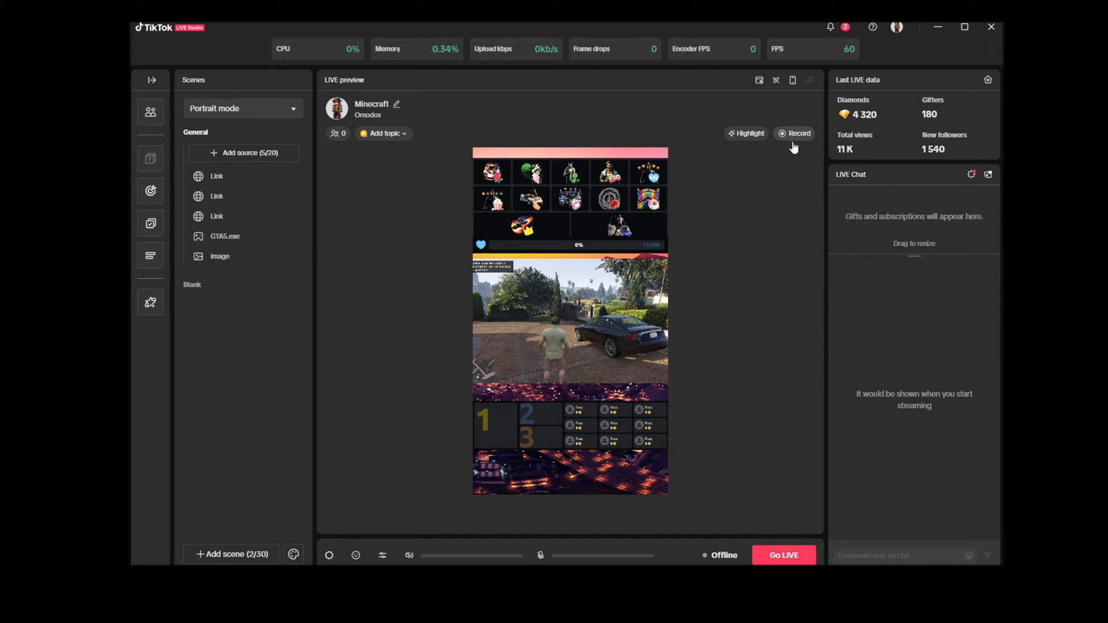
pyautogui.moveTo(773, 283)
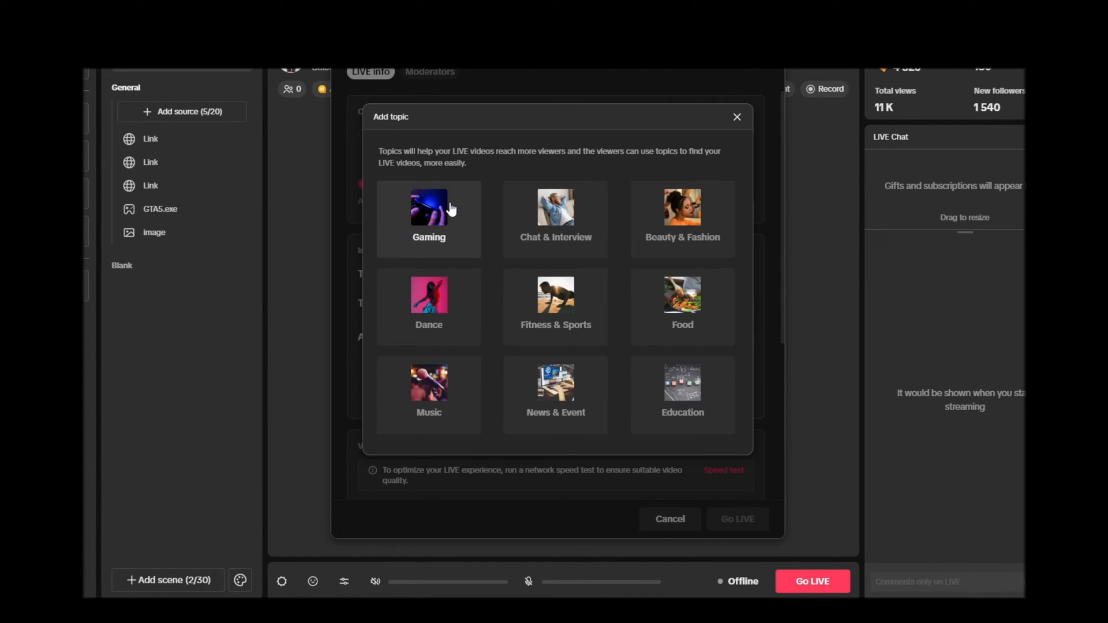
# Search 'gt' under Gaming and choose Grand Theft Auto V as the LIVE topic
pyautogui.write('gt')
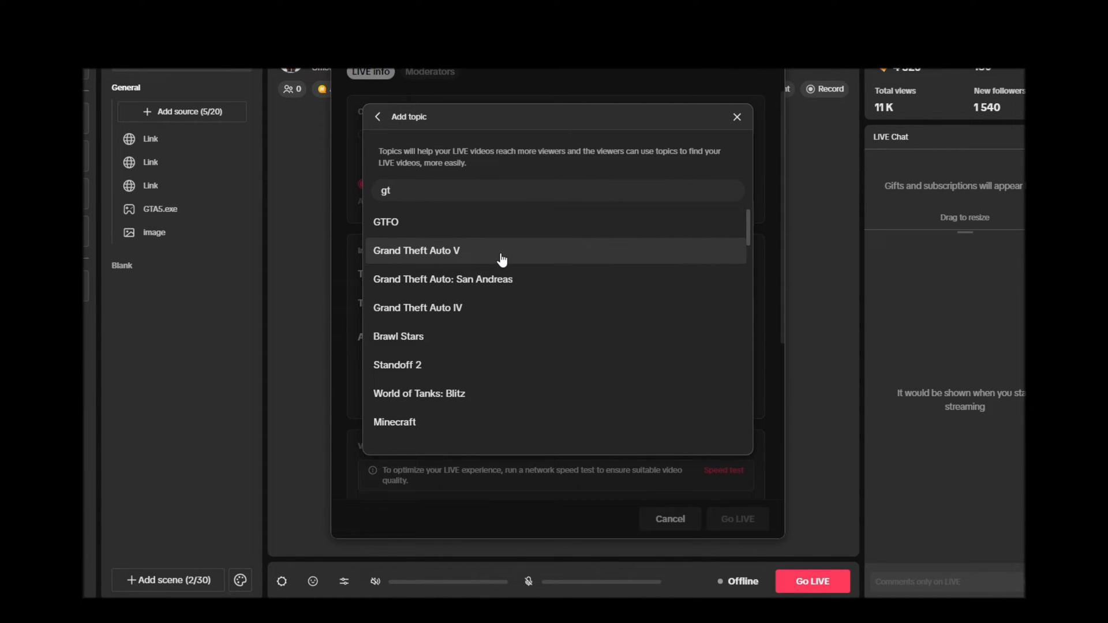
pyautogui.click(416, 251)
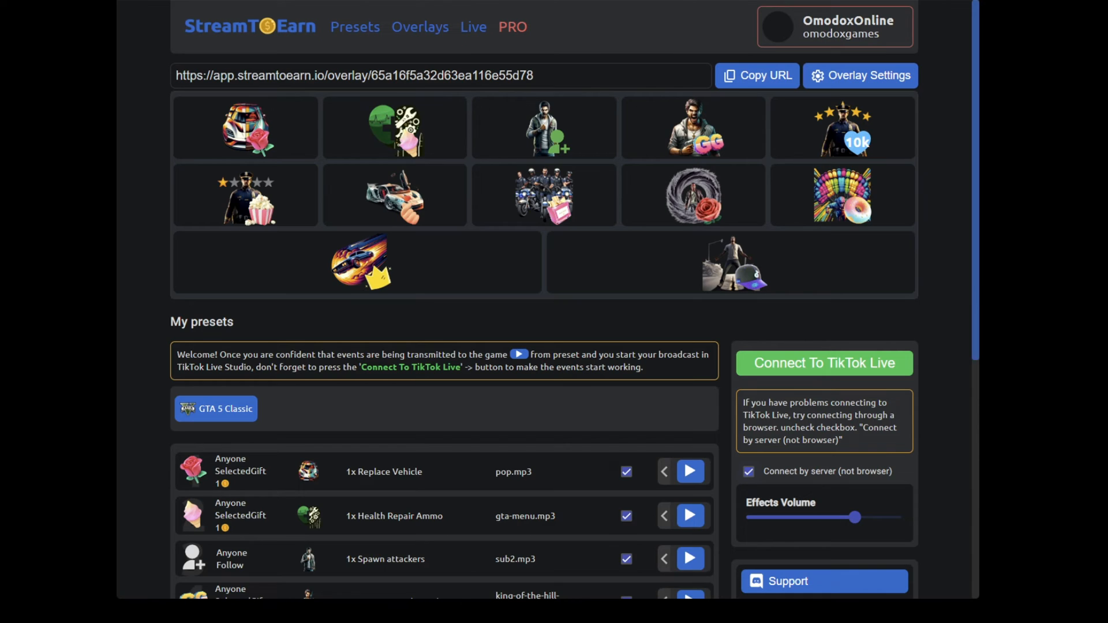
# Disable 'Connect by server' and connect StreamToEarn to the TikTok LIVE stream until Disconnect appears
pyautogui.click(747, 483)
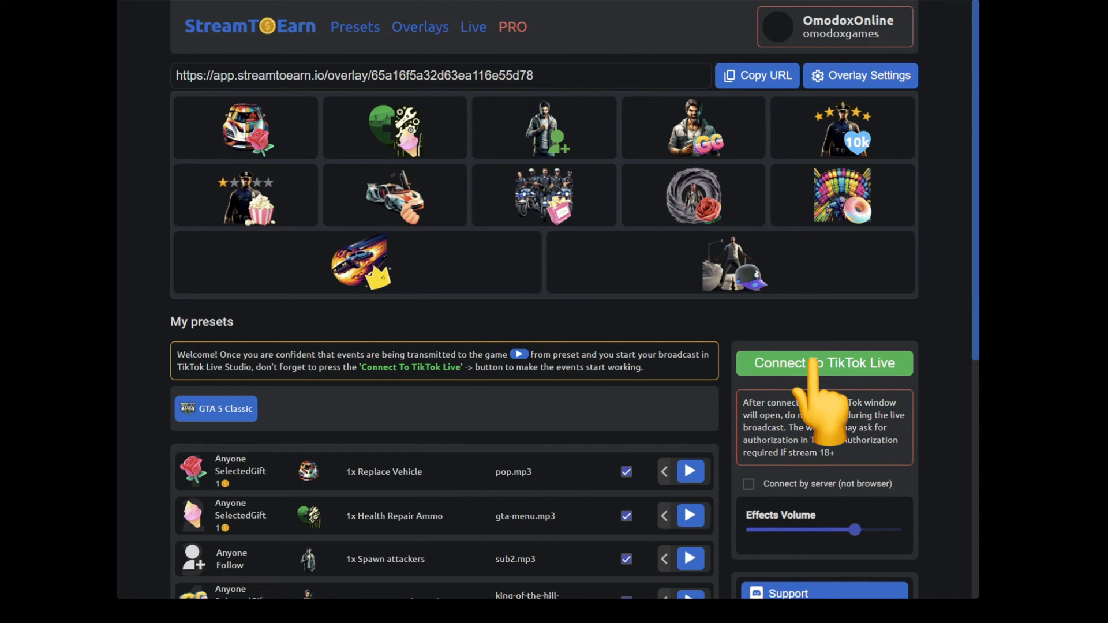
pyautogui.click(824, 363)
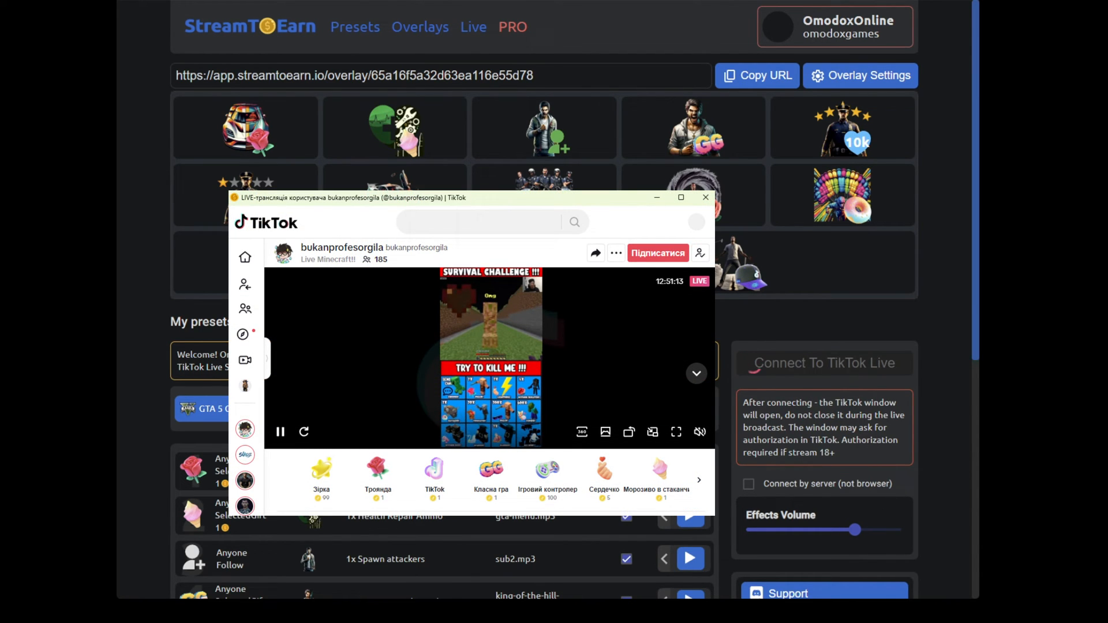
pyautogui.click(704, 198)
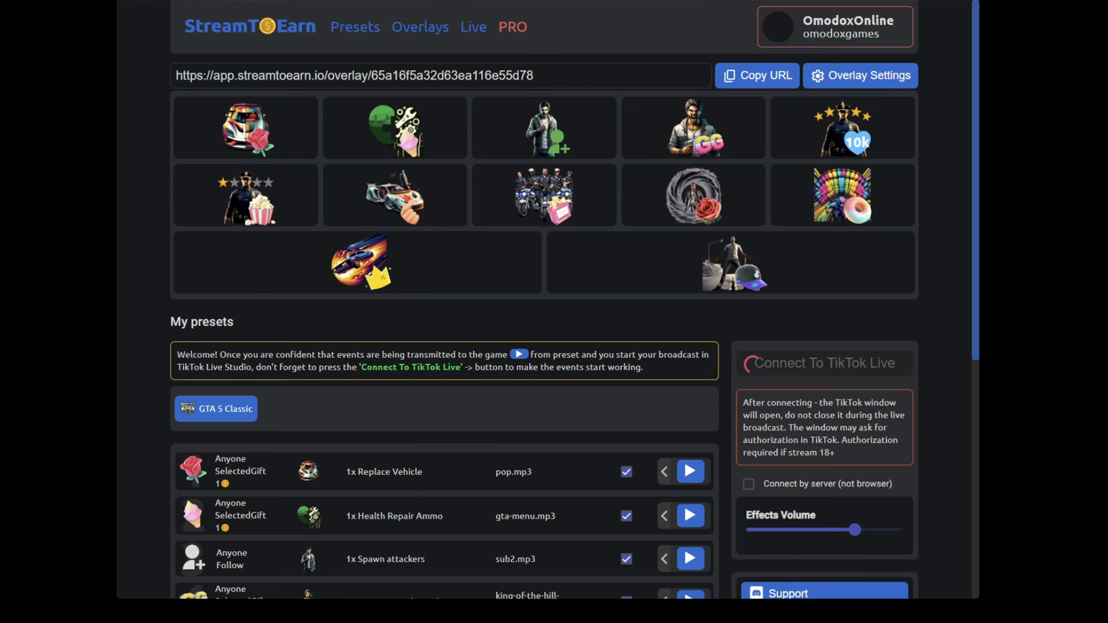
pyautogui.click(822, 363)
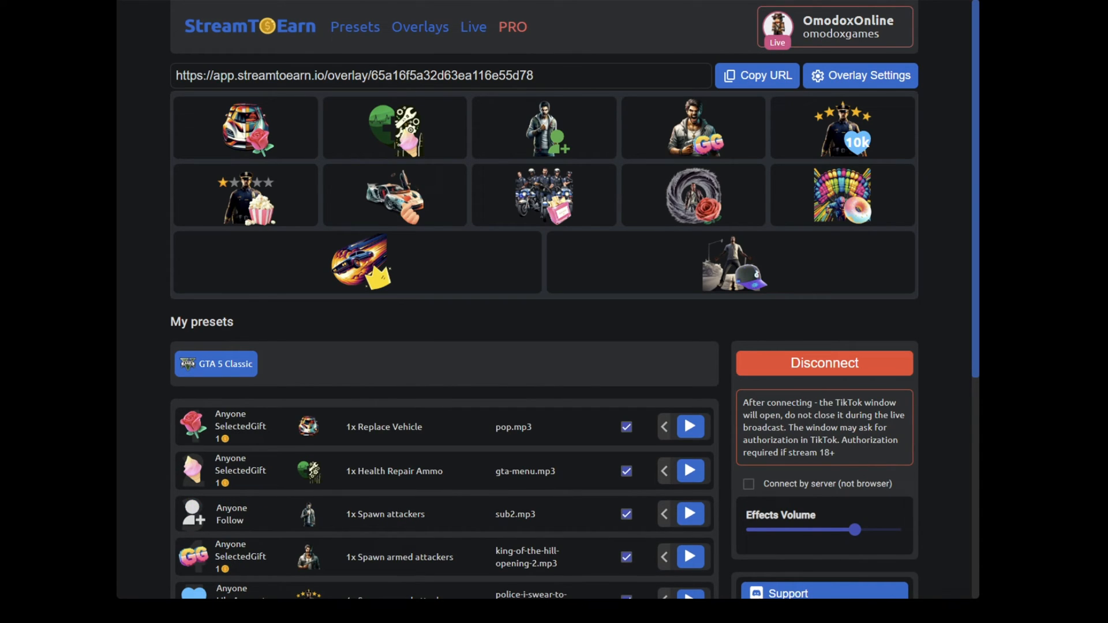
pyautogui.click(823, 363)
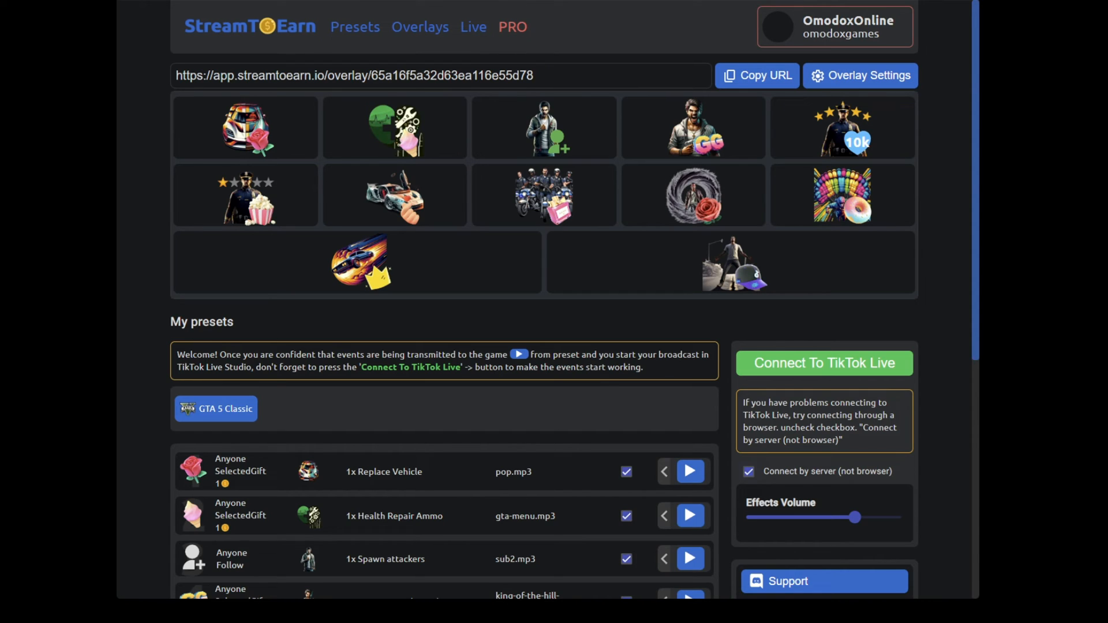
pyautogui.click(747, 471)
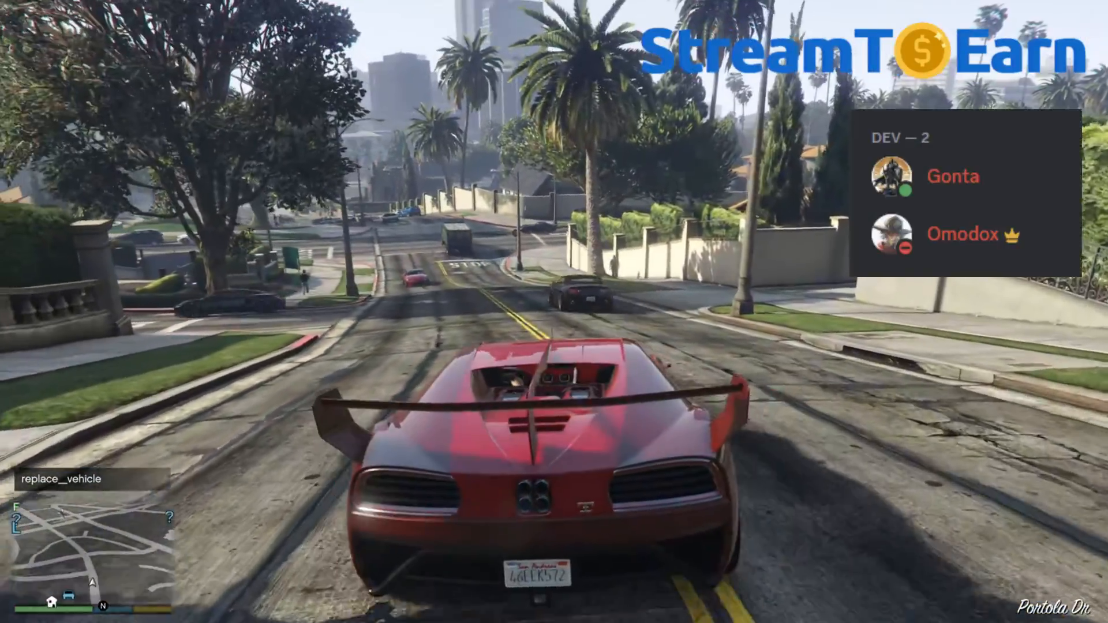
pyautogui.press('w')
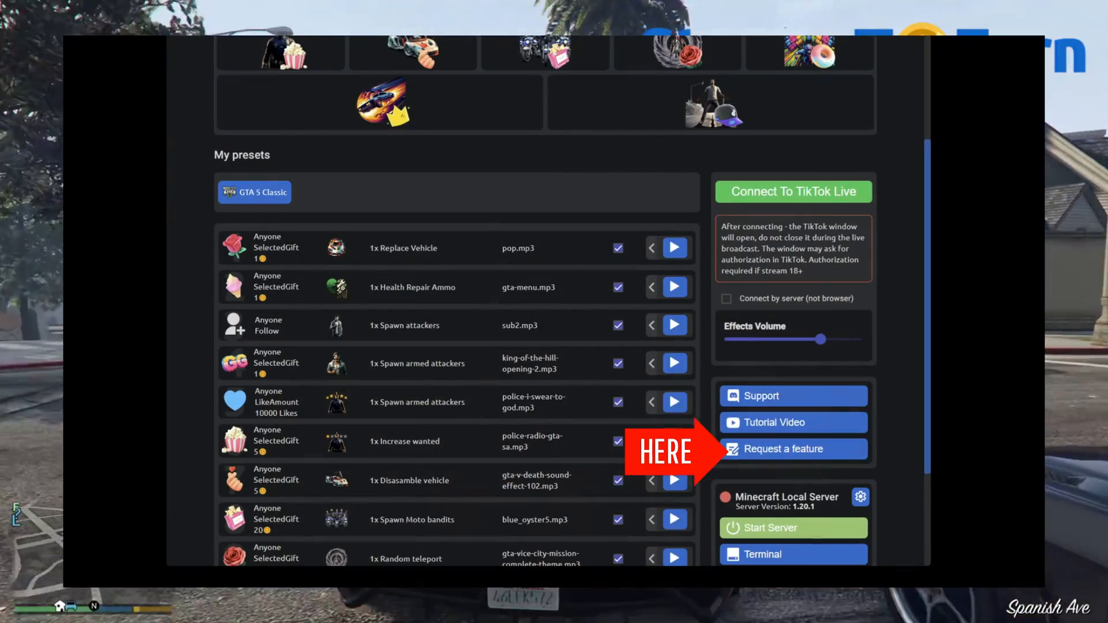
# Start a new feature request with type StreamToEarn
pyautogui.click(784, 449)
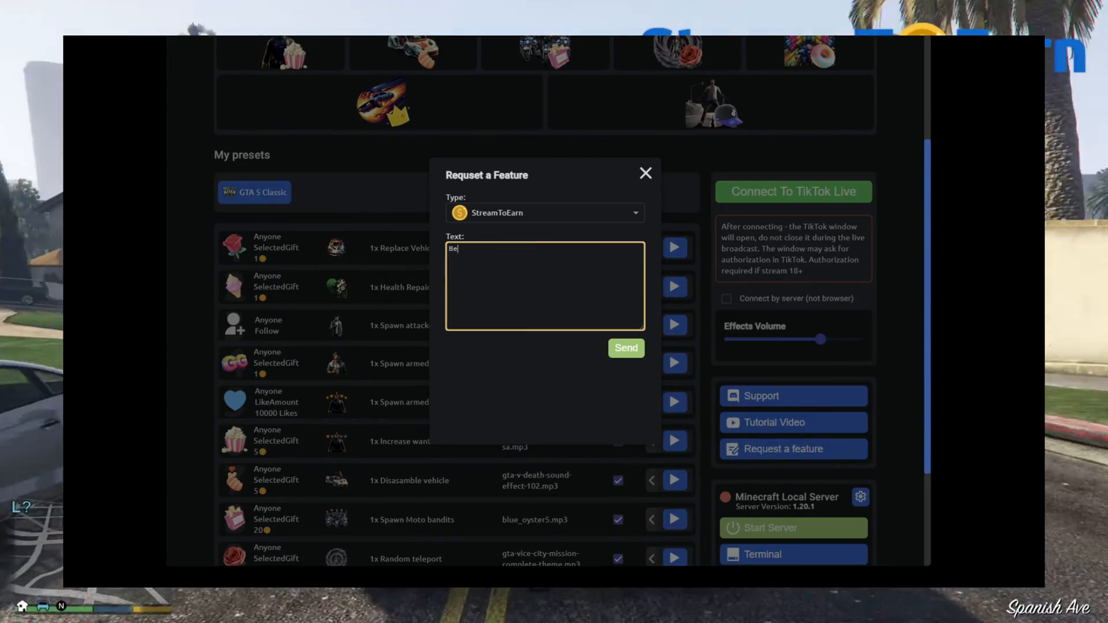